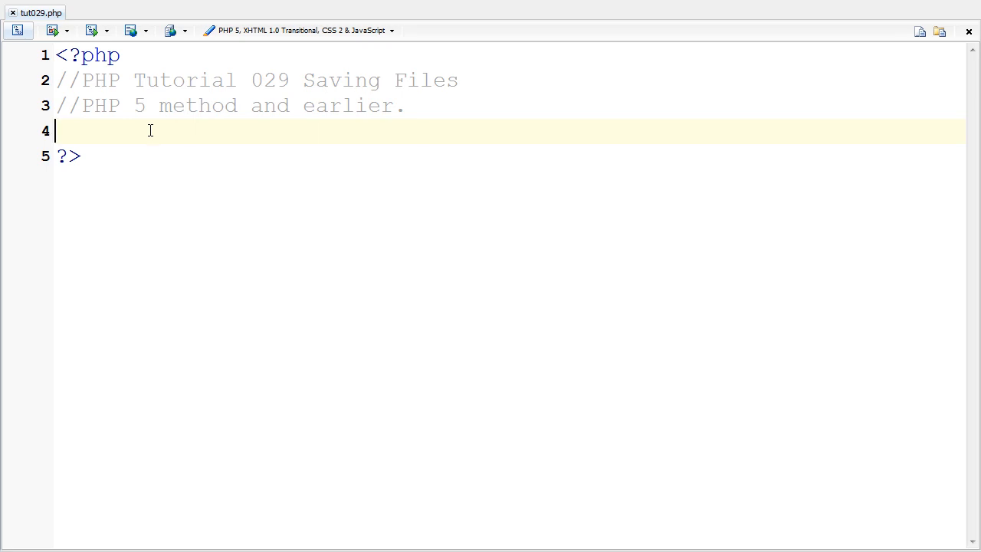
Type a draft file_get_contents() call and a placeholder $var assignment.
type("filr")
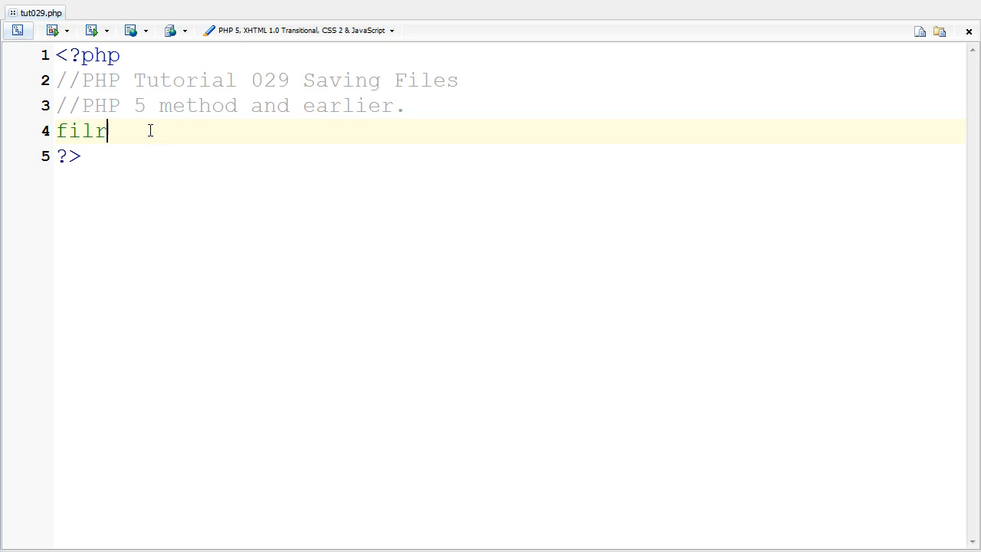
type("e_get")
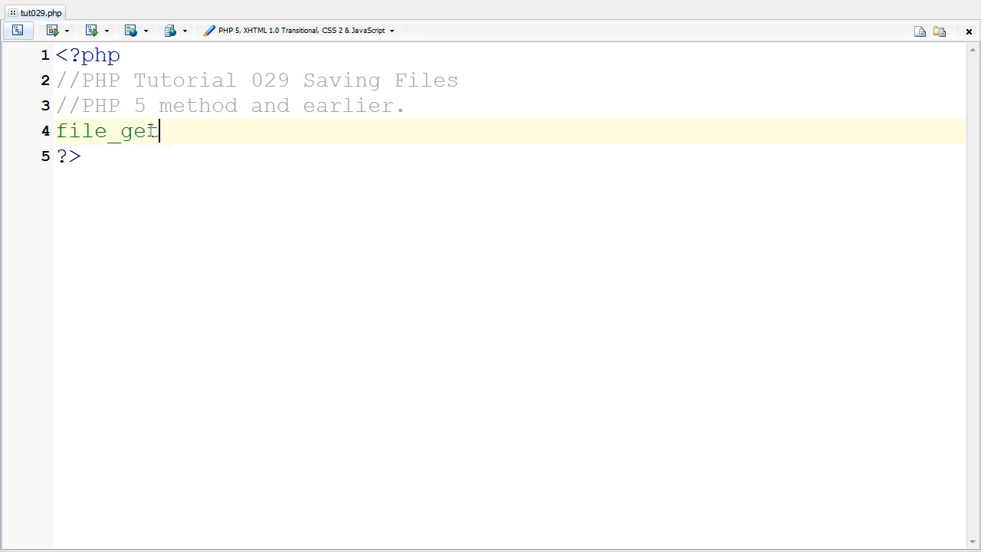
type("_contents()")
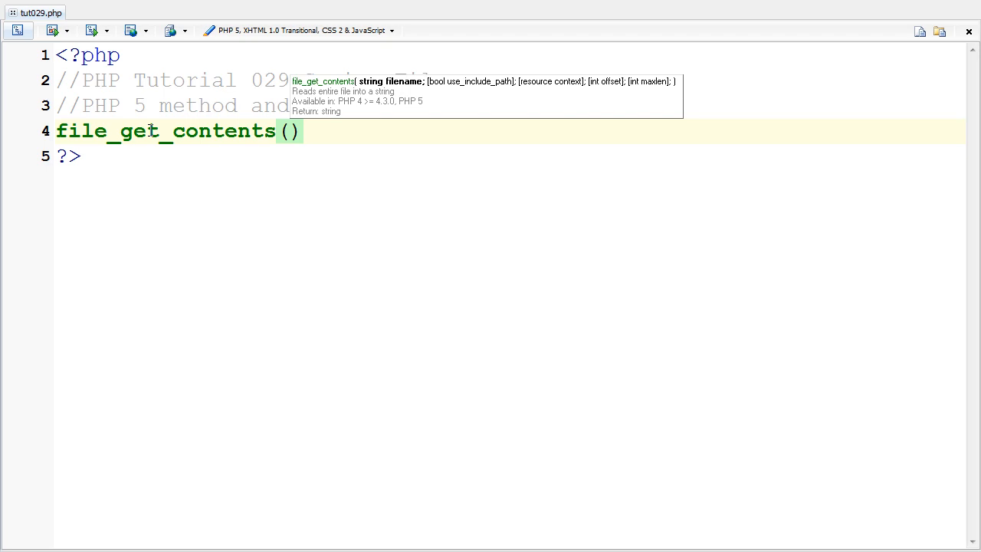
mouse_move(124, 126)
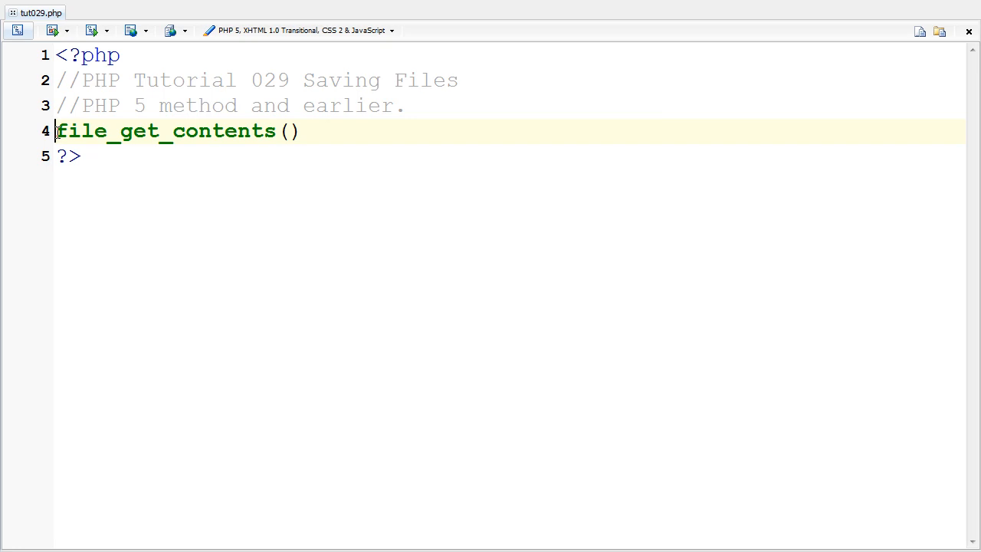
type("$var =")
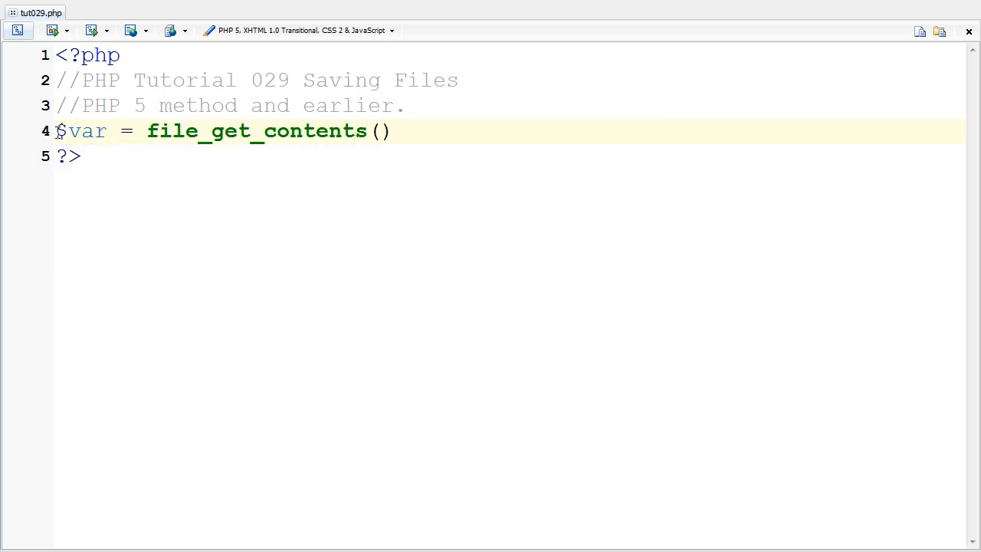
type(";")
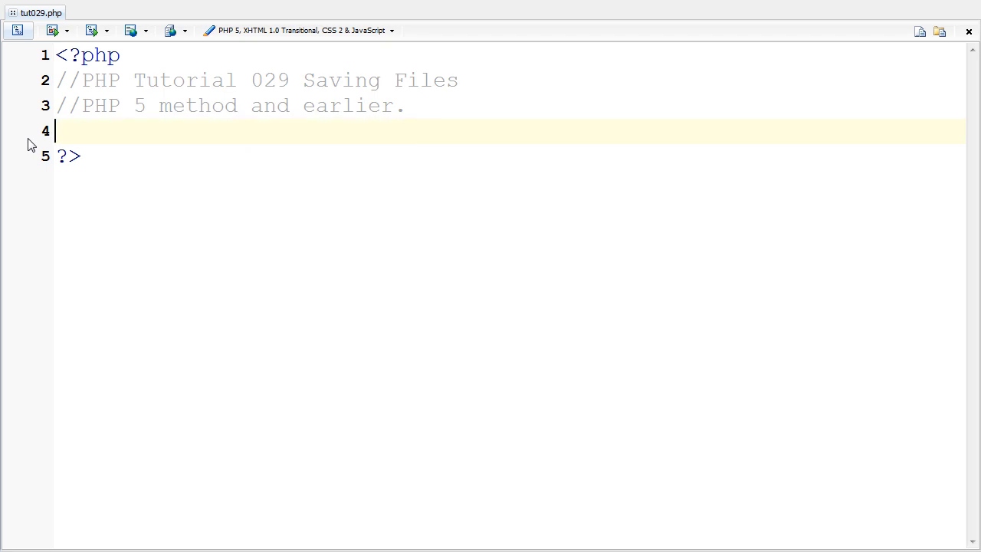
Assign $data the string "This is my test to see if it works.".
type("$")
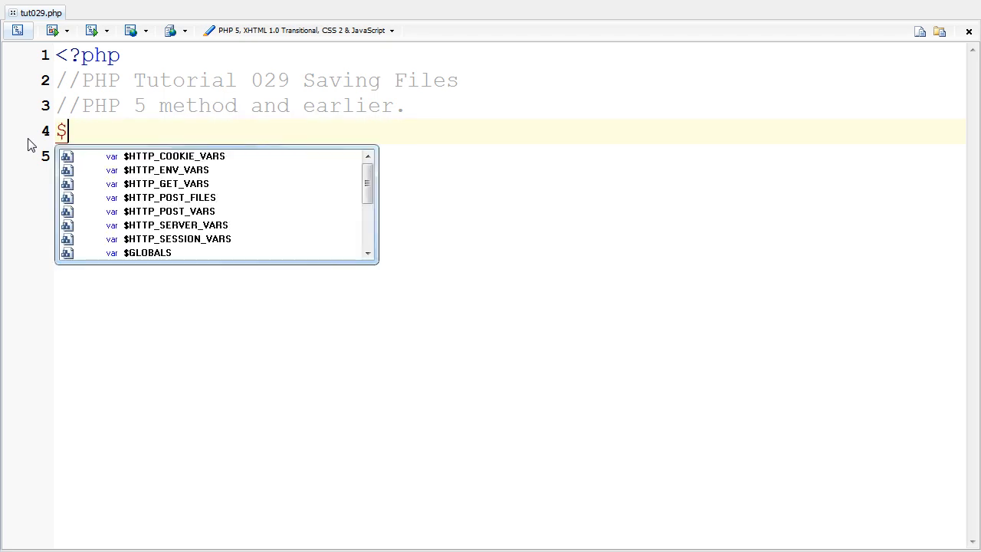
type("data w")
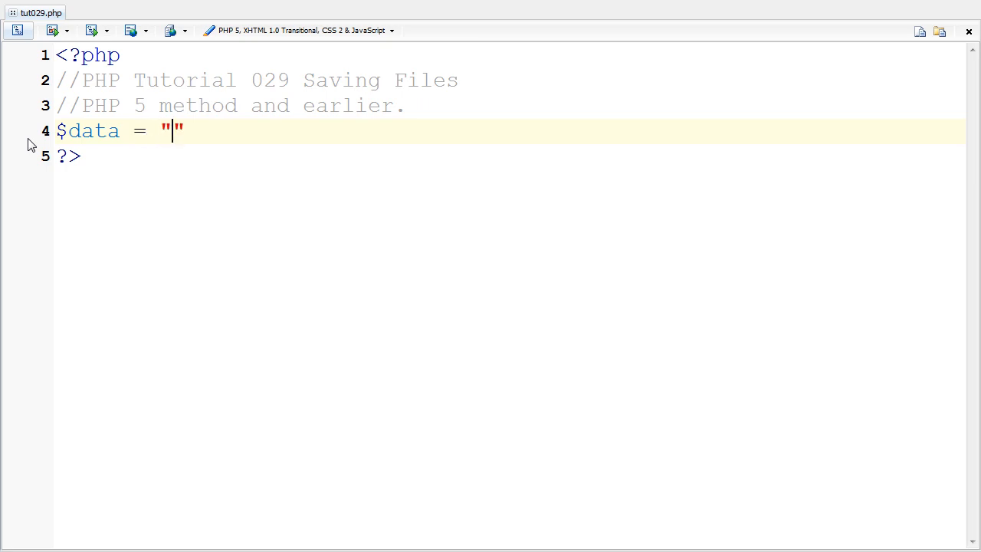
type("This is my test to see if it works.")
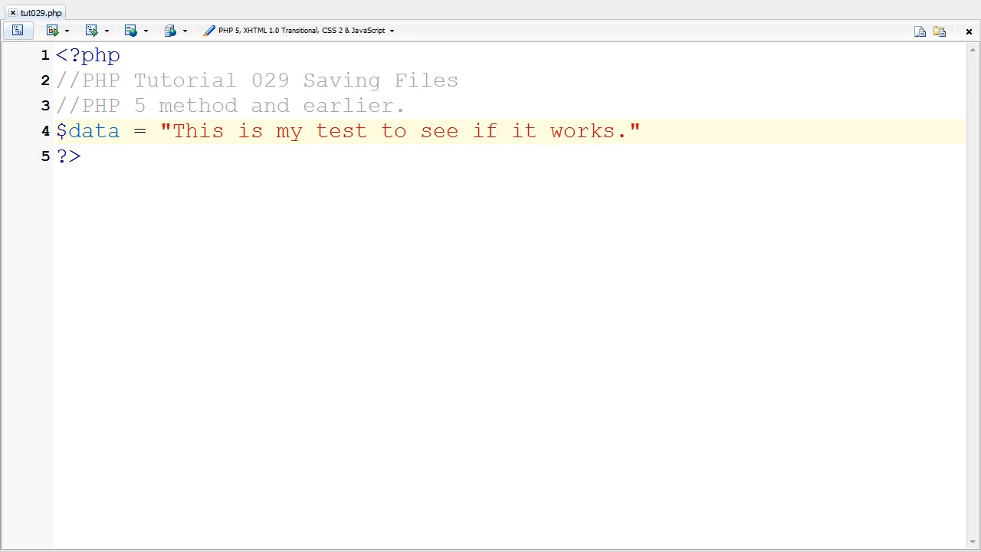
left_click(80, 156)
type(";")
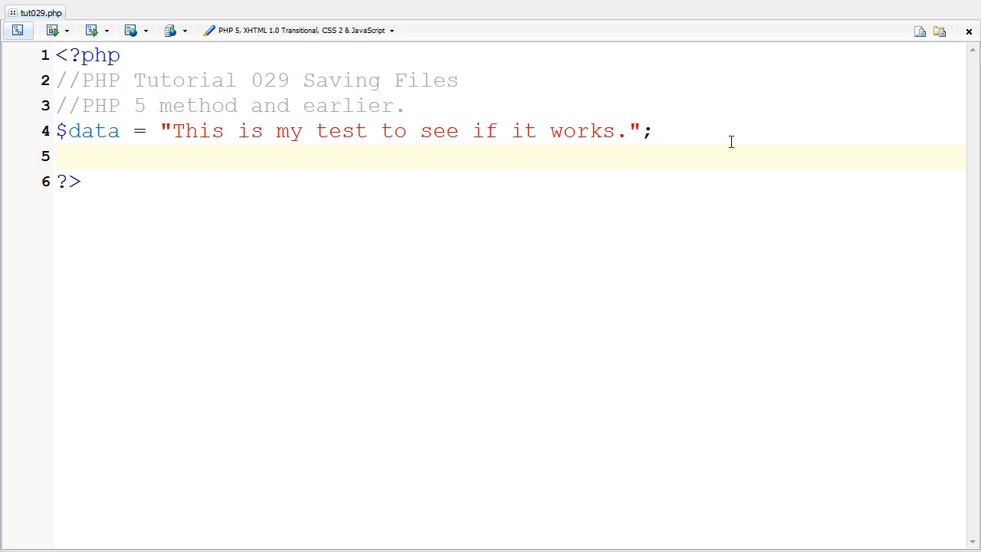
Set $filename to "test.txt" on the next line.
type("$filenam")
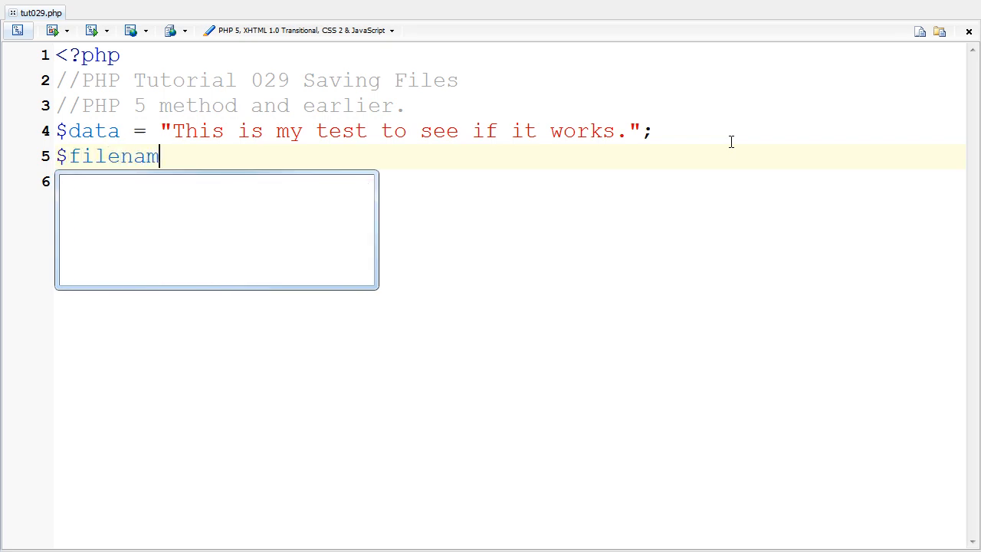
type("e = \"\"")
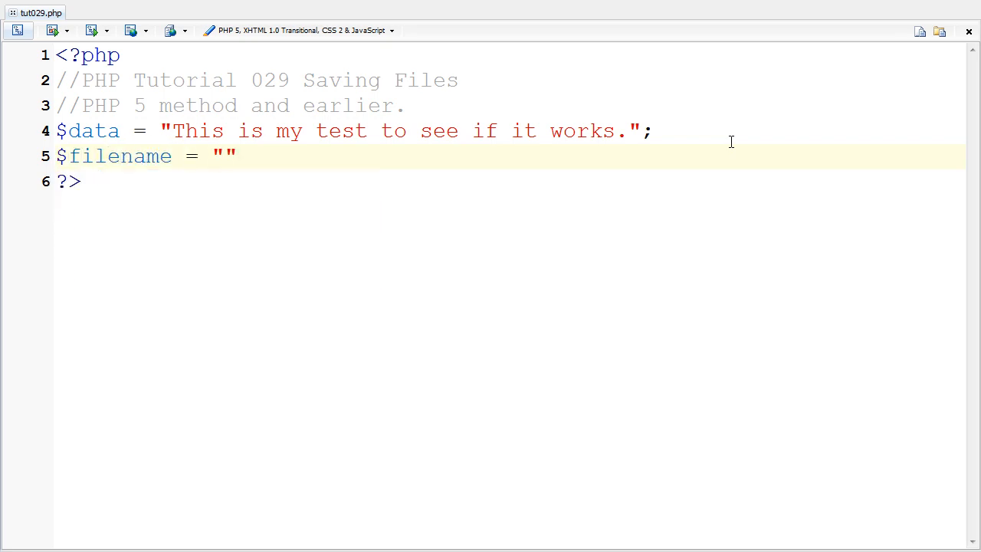
type("test.")
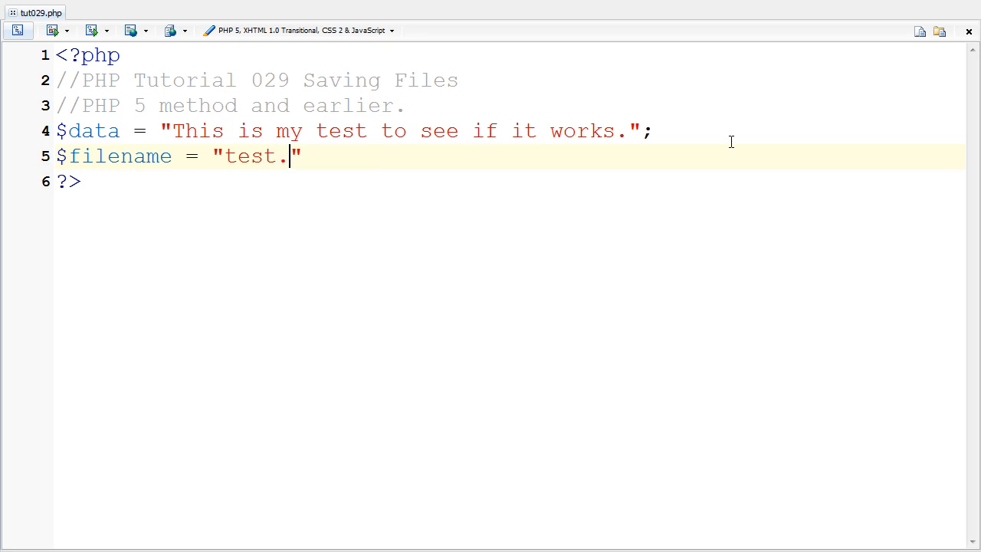
type("txt\";")
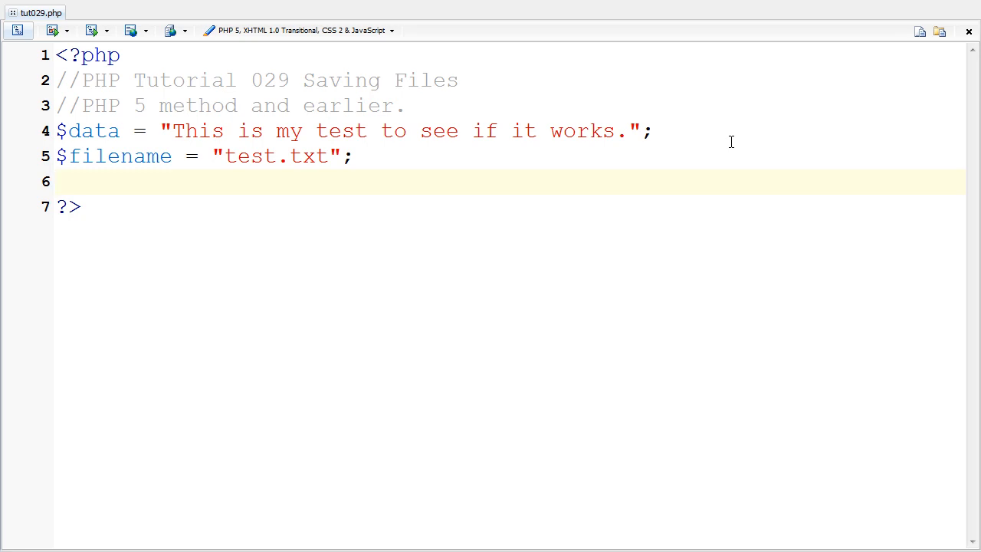
Type a file_put_contents() call next to the file_get_contents() line.
type("file_p")
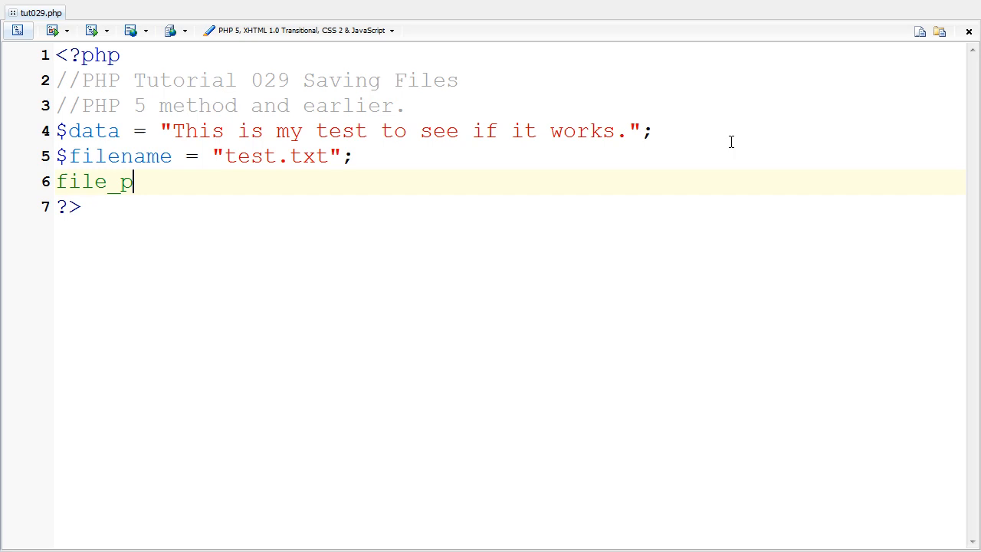
type("ut_contents();")
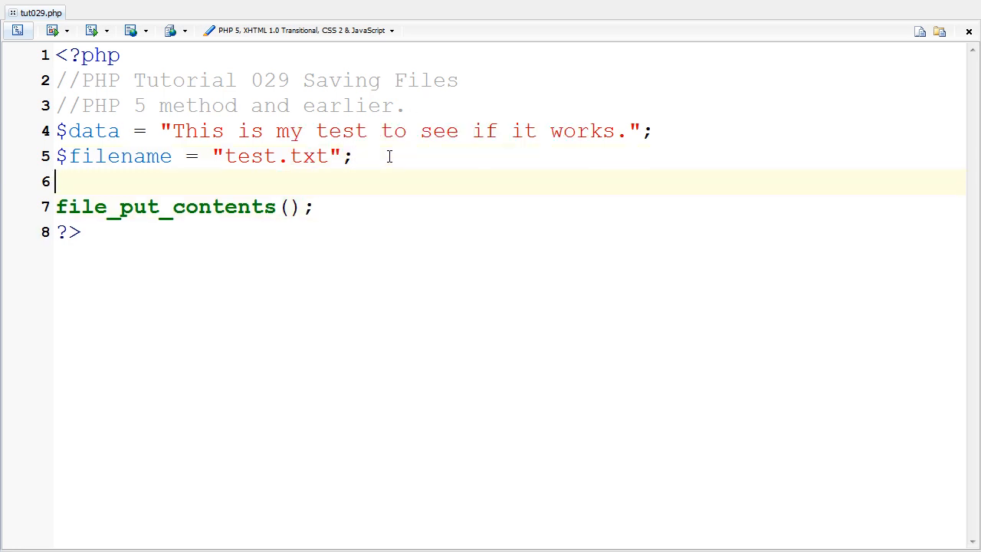
type("file_")
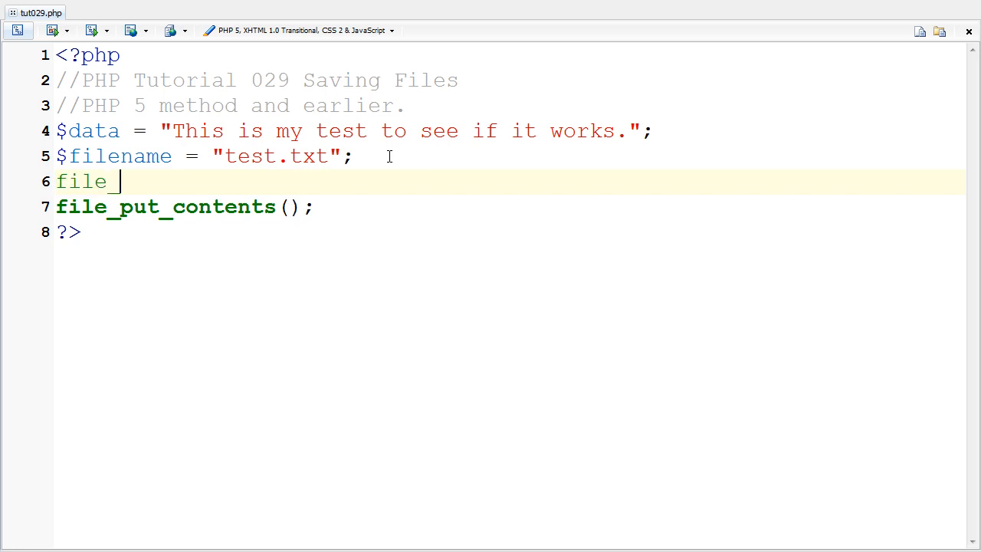
type("get_c")
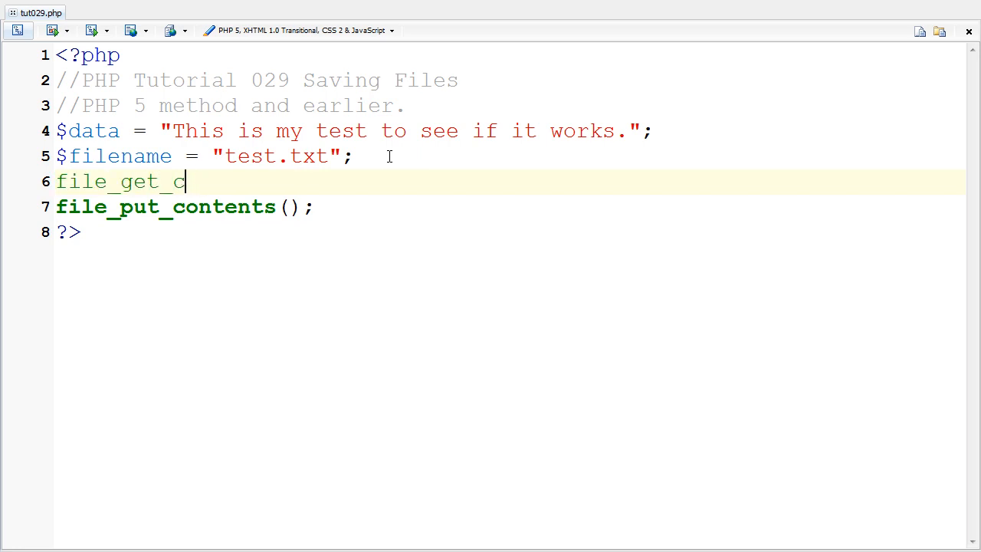
type("ontents(")
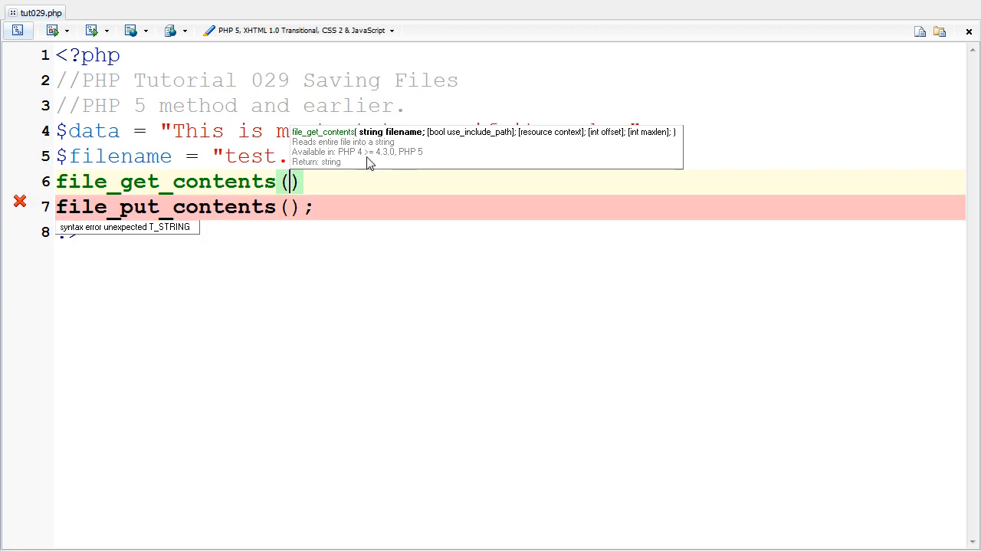
mouse_move(387, 163)
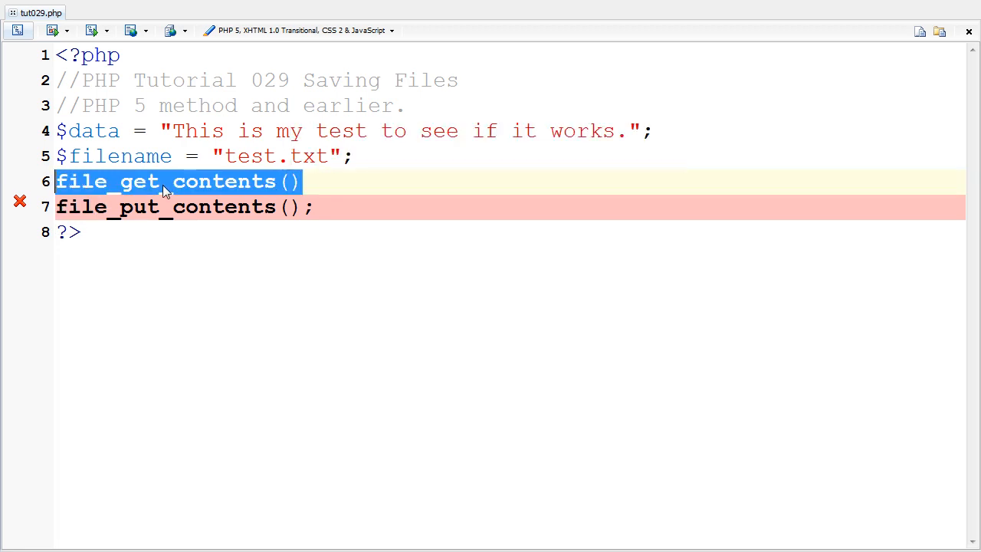
mouse_move(210, 193)
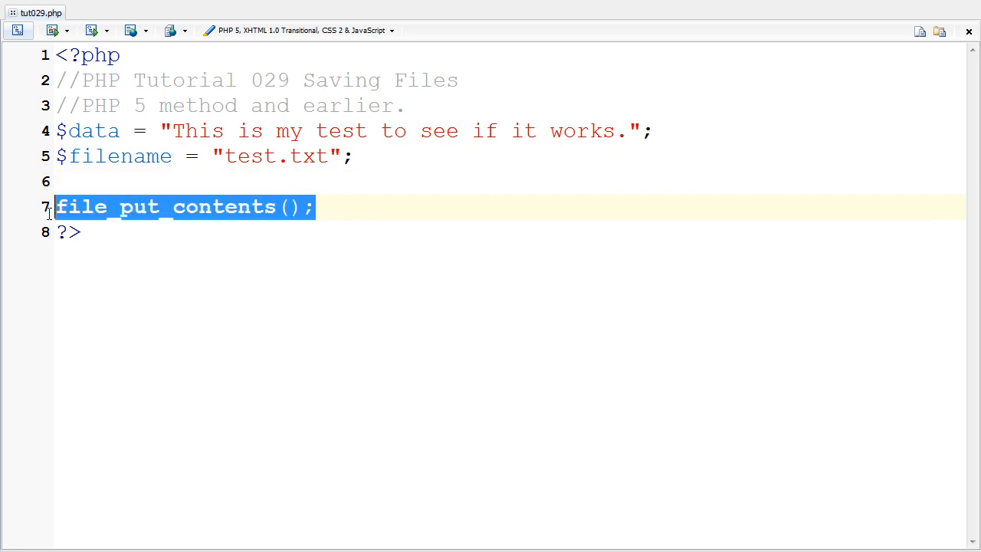
mouse_move(341, 205)
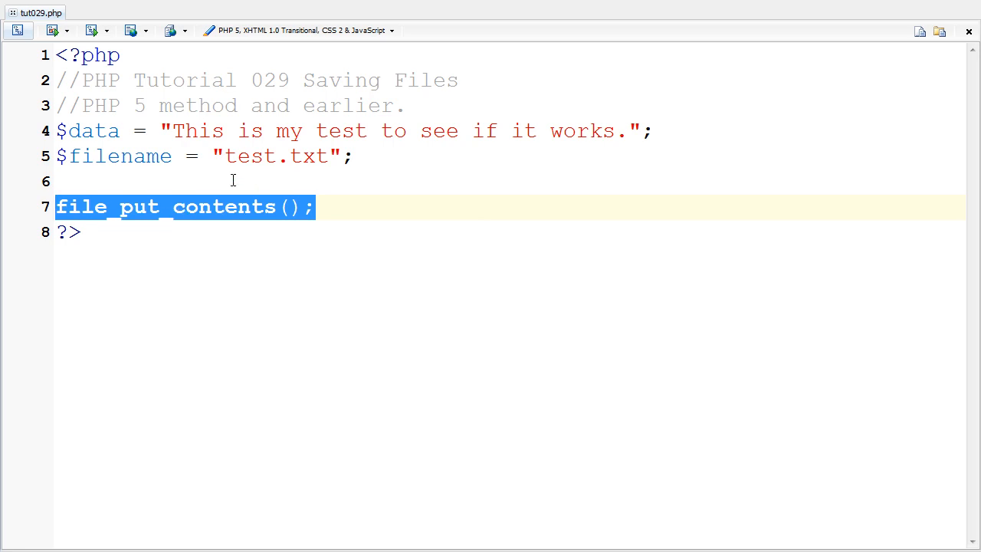
Remove the blank line and pass $filename, $data as arguments.
left_click(341, 171)
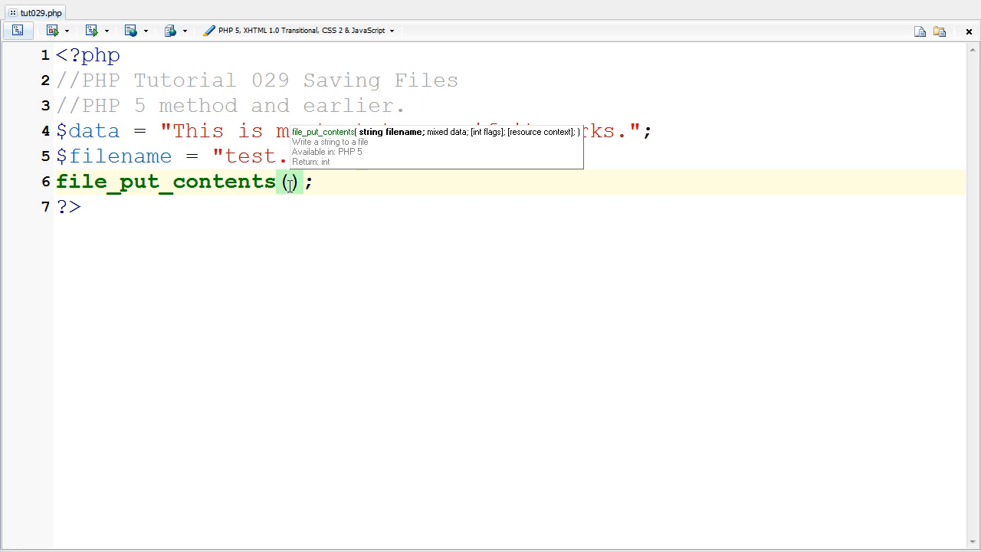
type("$filename,")
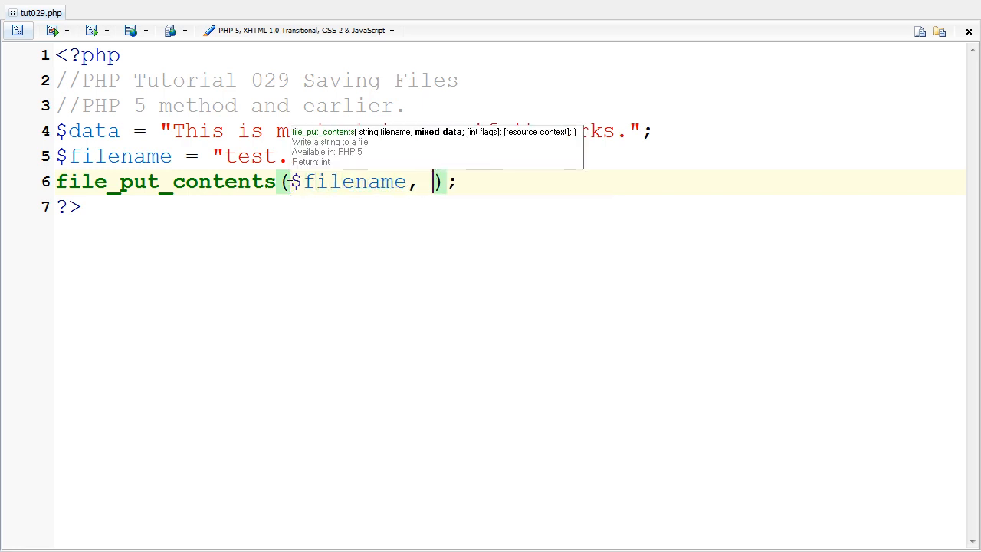
type("$data")
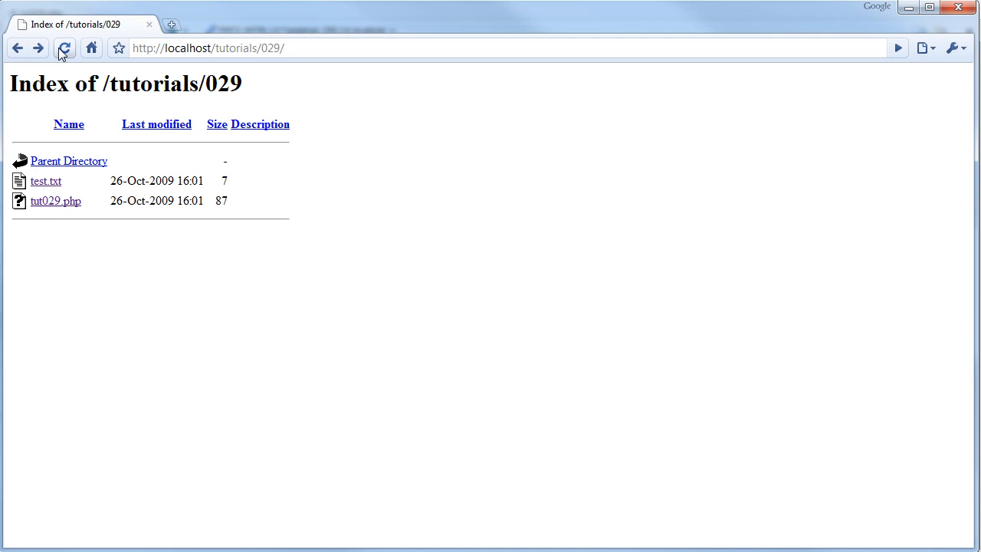
Refresh the tutorials/029 listing, run tut029.php, then open the 35-byte test.txt.
left_click(64, 48)
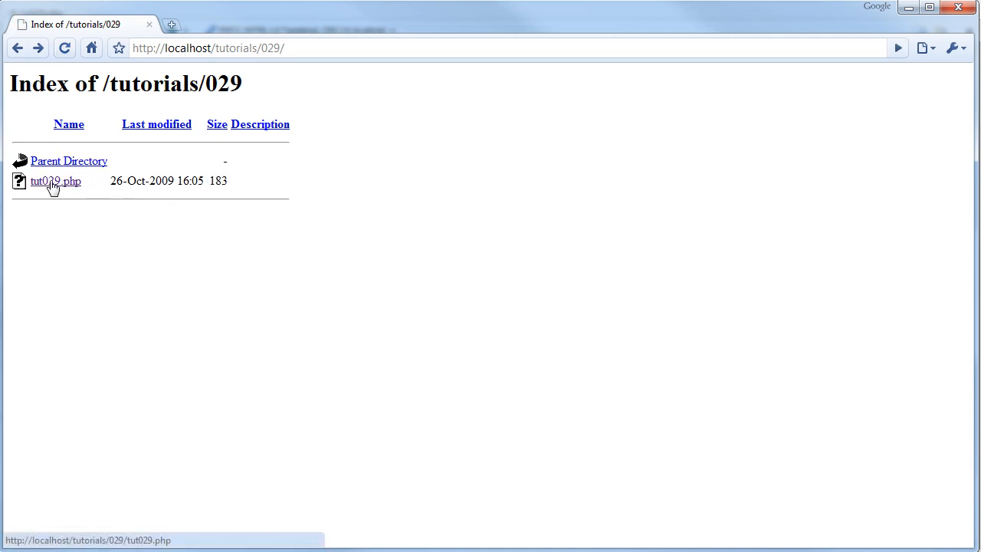
left_click(55, 181)
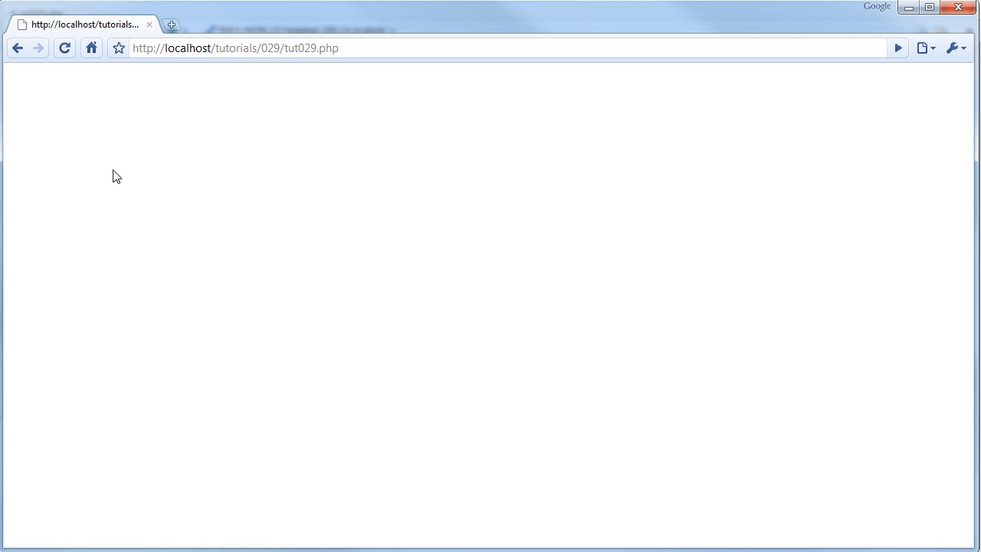
mouse_move(81, 81)
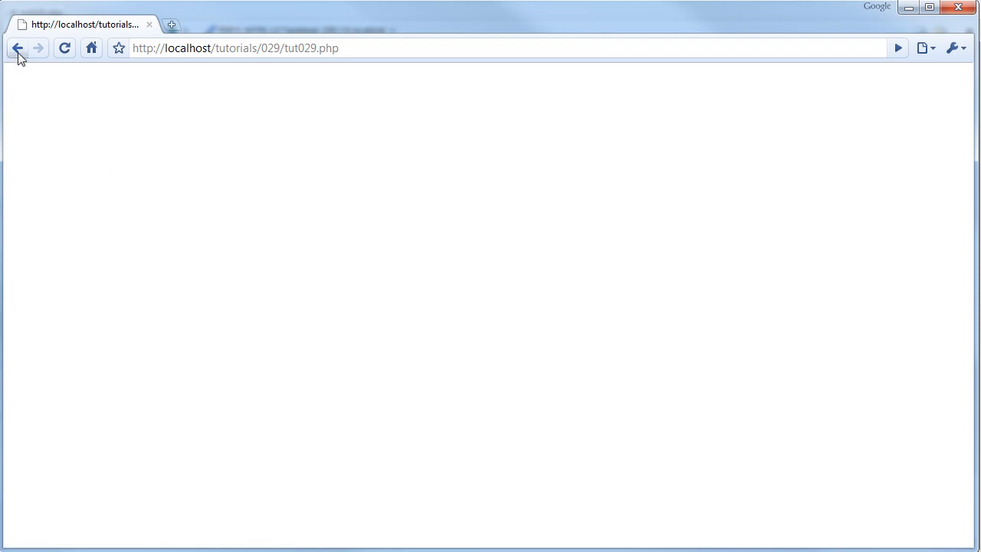
left_click(19, 47)
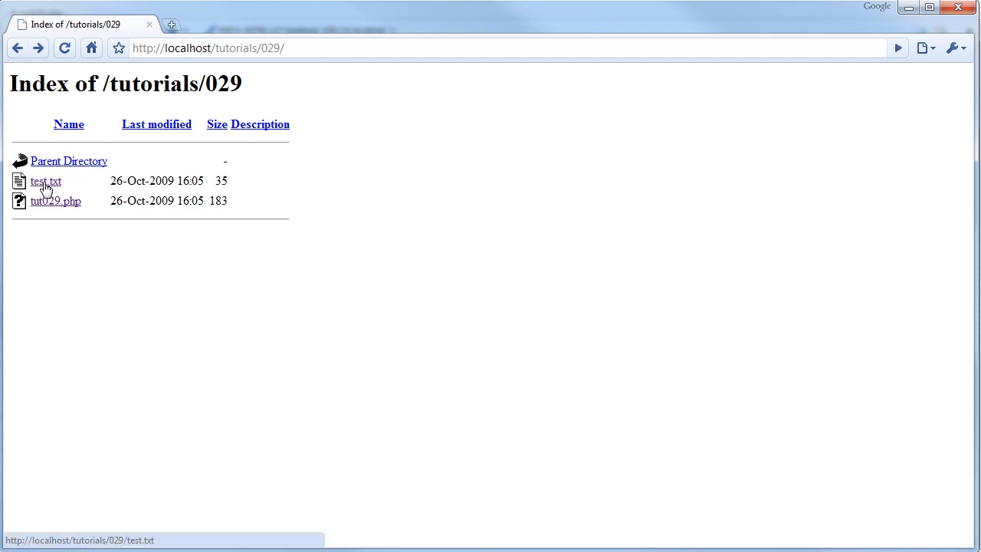
left_click(46, 181)
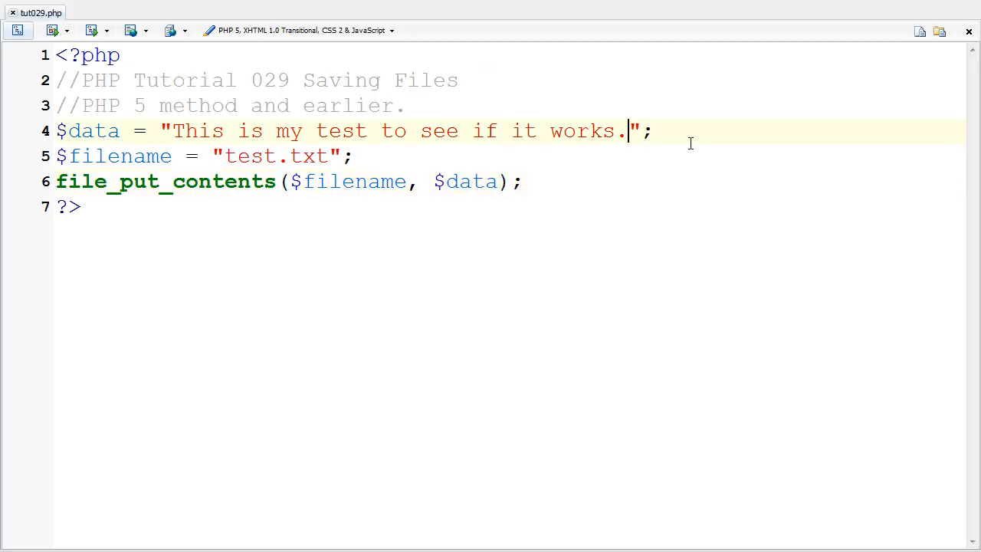
Append "testing once more" after "works." in the $data string.
type("testing onec")
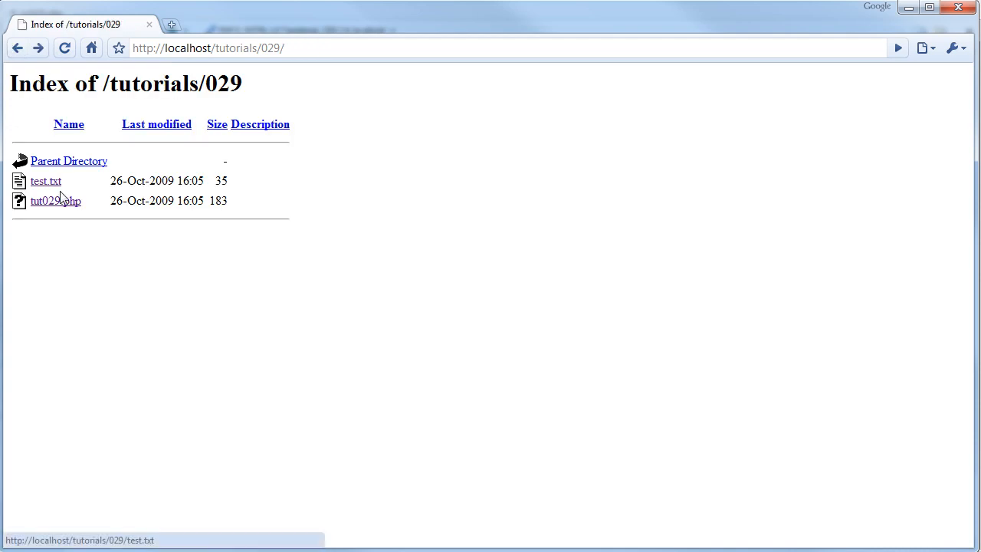
Rerun tut029.php, reload the listing, and view the 53-byte test.txt.
left_click(55, 200)
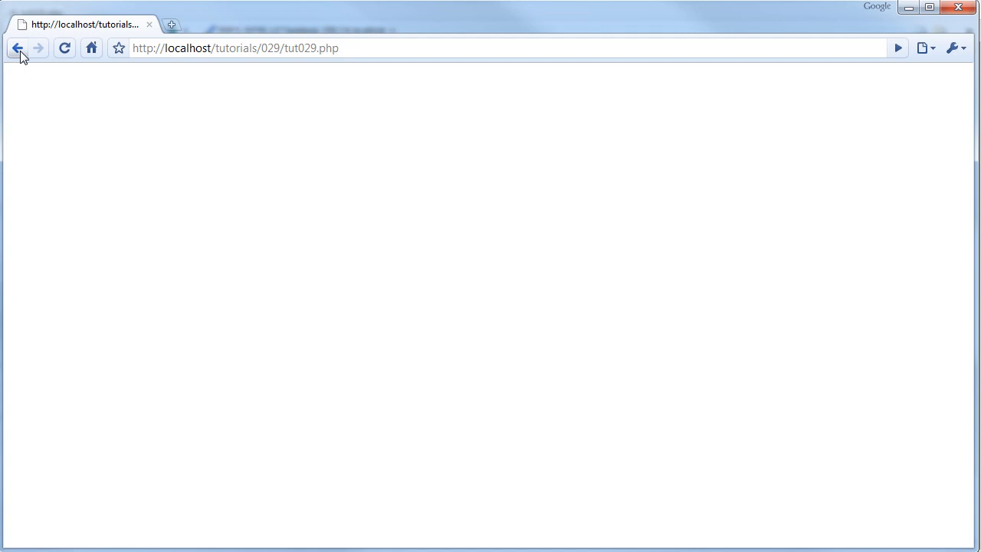
left_click(18, 47)
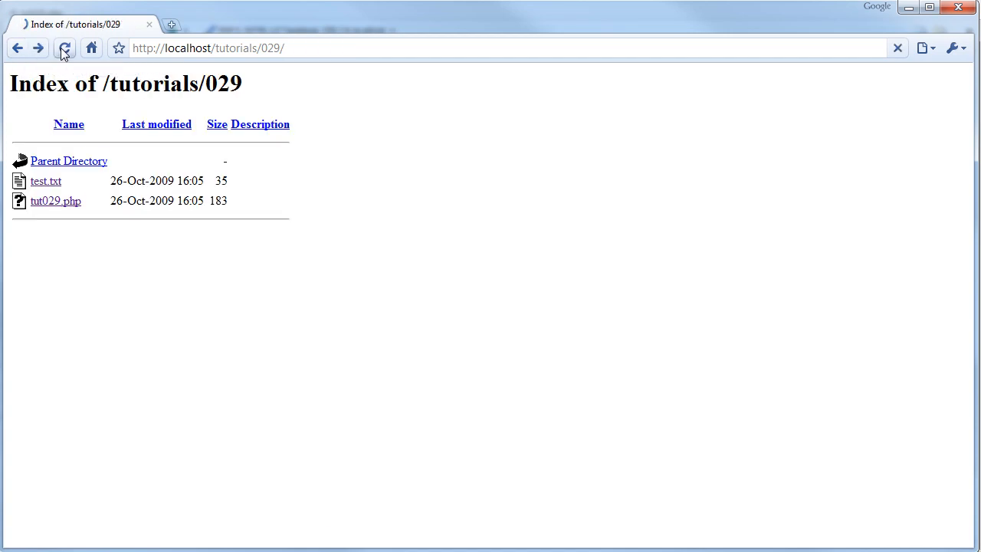
left_click(64, 48)
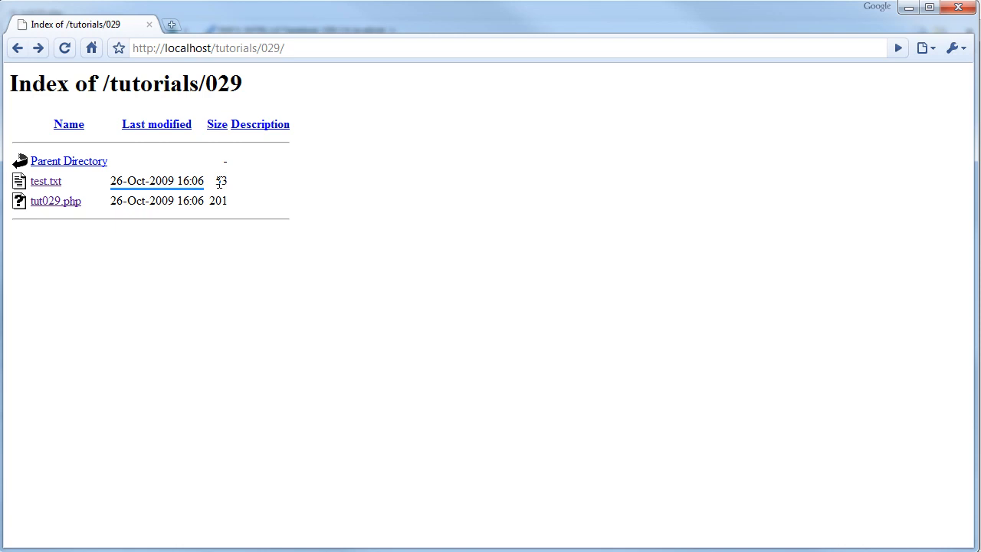
left_click(46, 181)
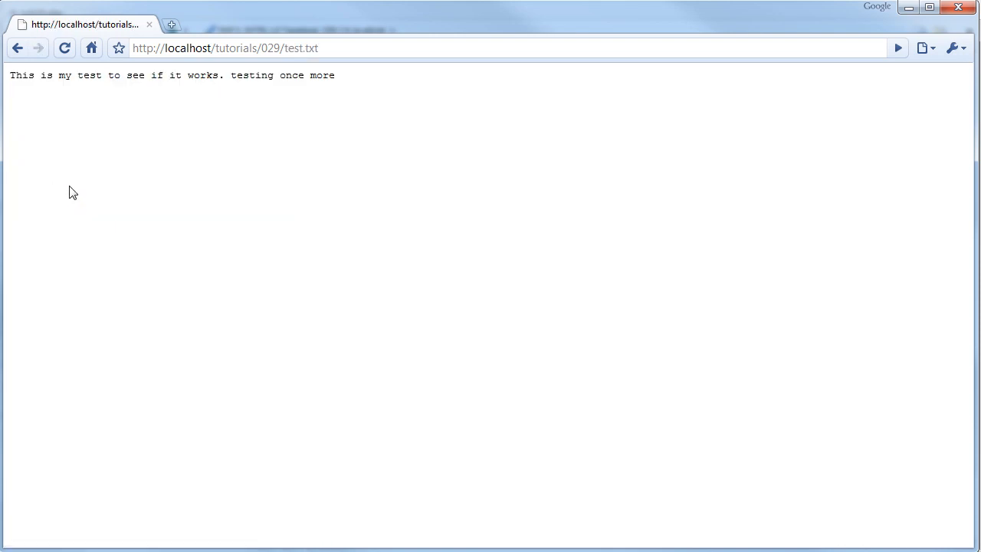
left_click_drag(12, 75, 229, 75)
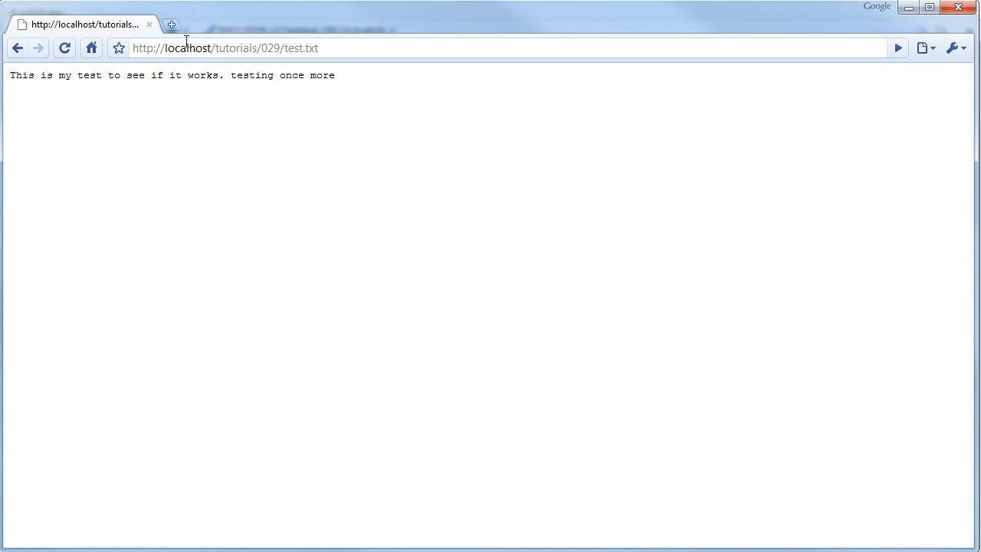
Load php.net's file_put_contents manual page in a new tab and scroll down.
left_click(171, 23)
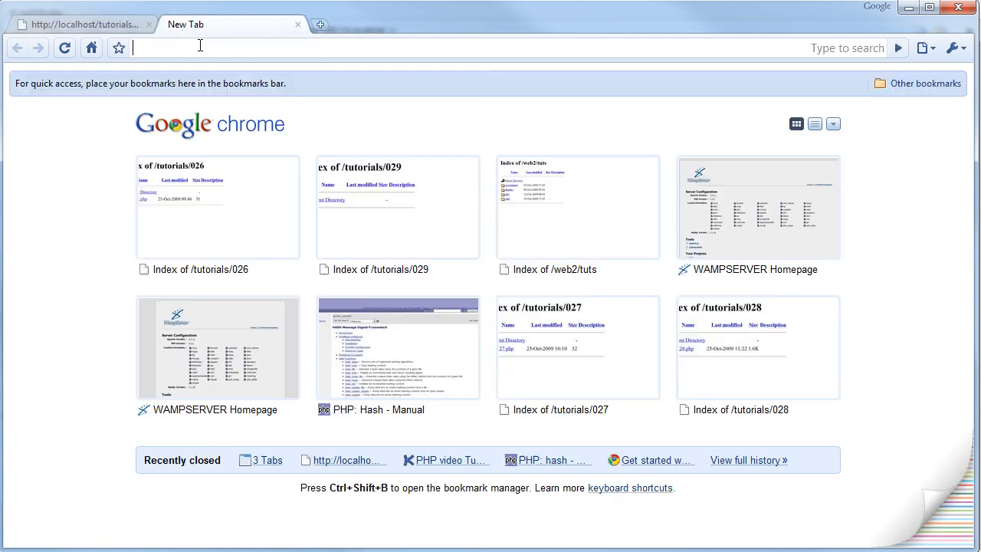
left_click(398, 347)
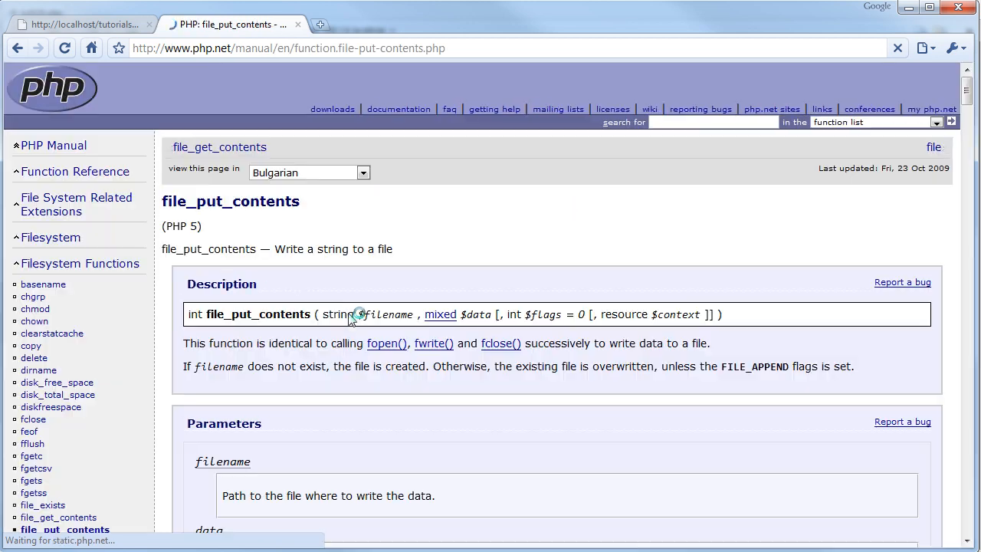
scroll("down", 3)
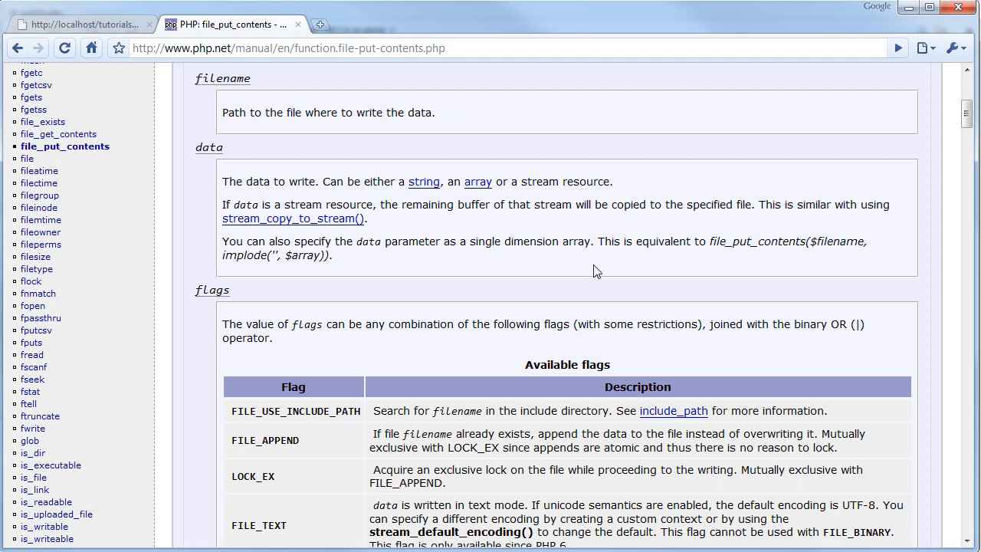
mouse_move(617, 298)
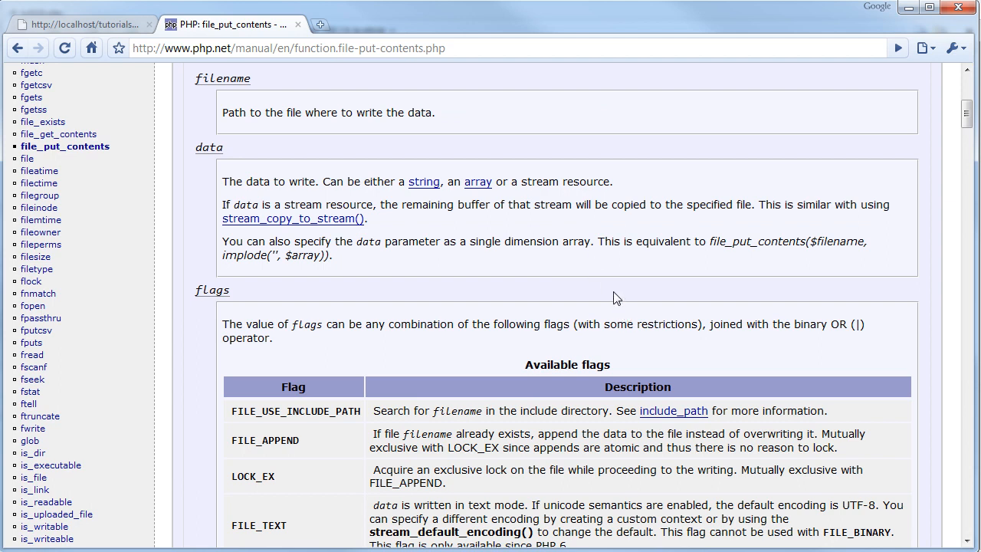
mouse_move(414, 356)
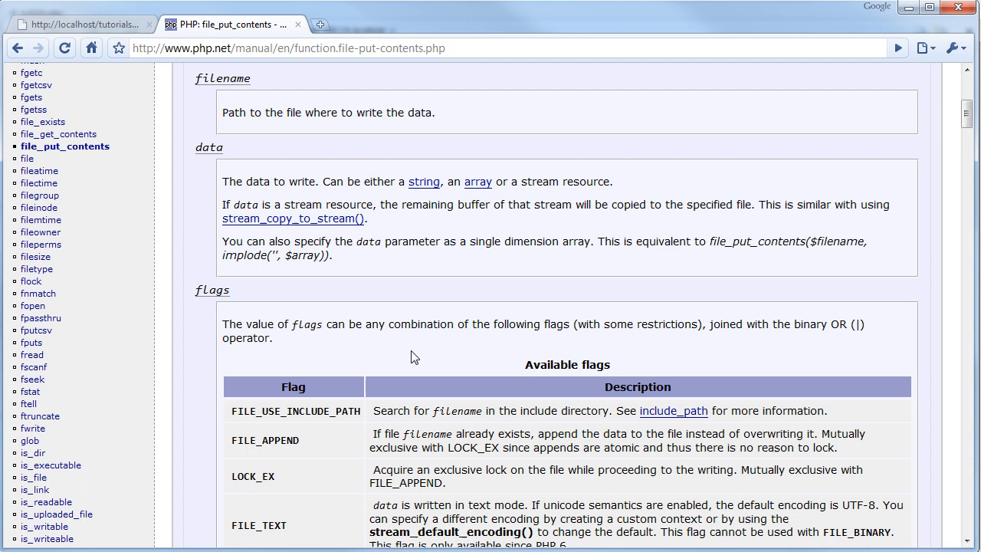
mouse_move(397, 386)
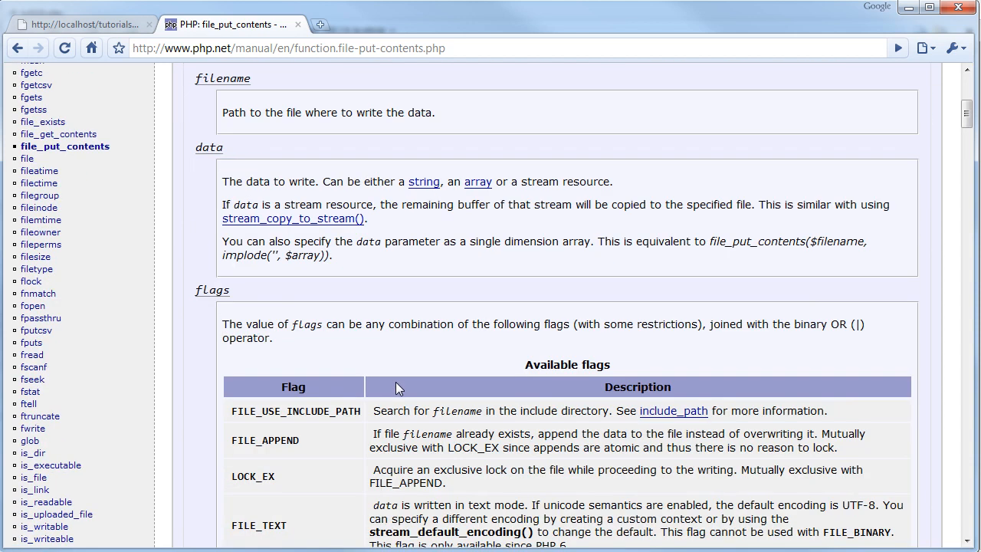
scroll("down", 3)
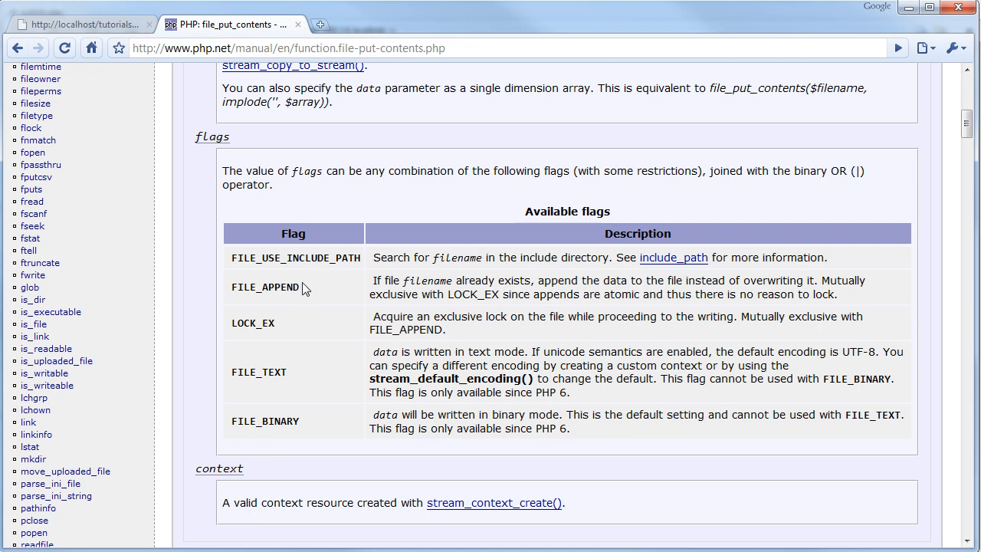
Highlight the FILE_APPEND flag and its explanation, then return to the test.txt tab.
double_click(265, 287)
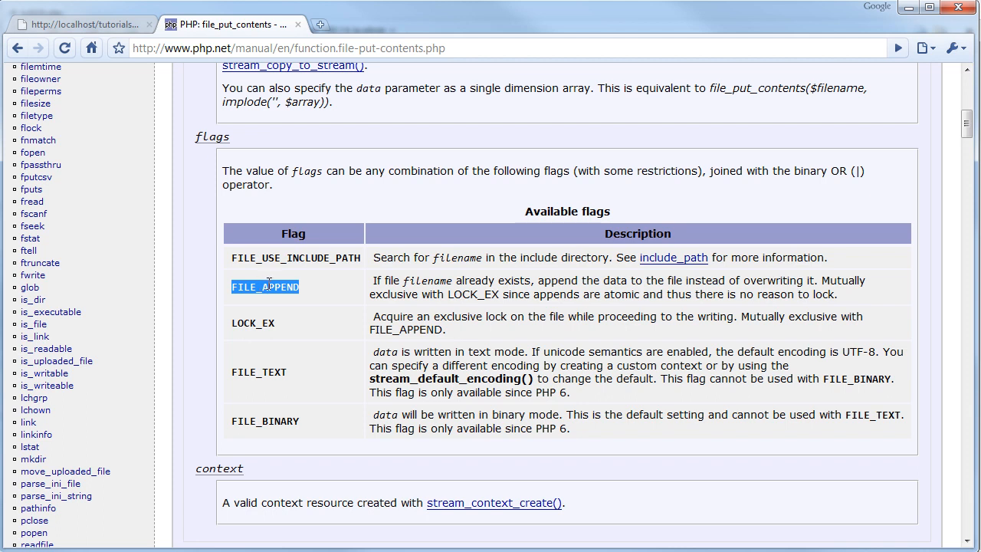
mouse_move(348, 300)
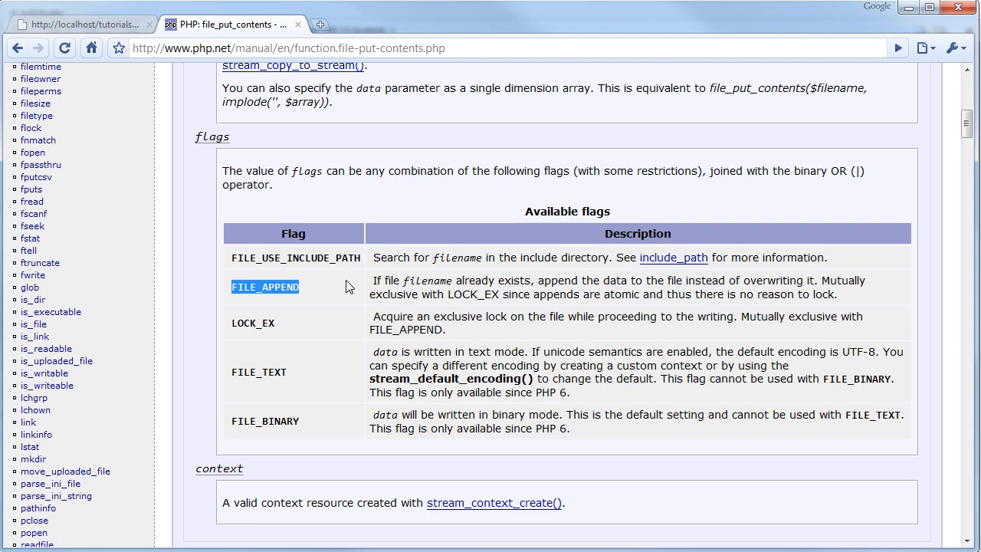
mouse_move(829, 312)
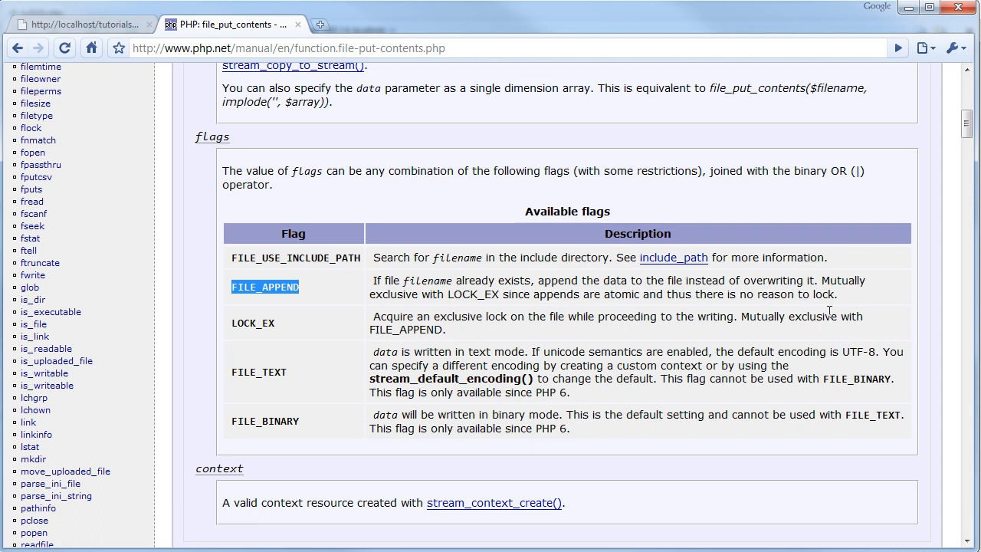
left_click_drag(370, 279, 816, 280)
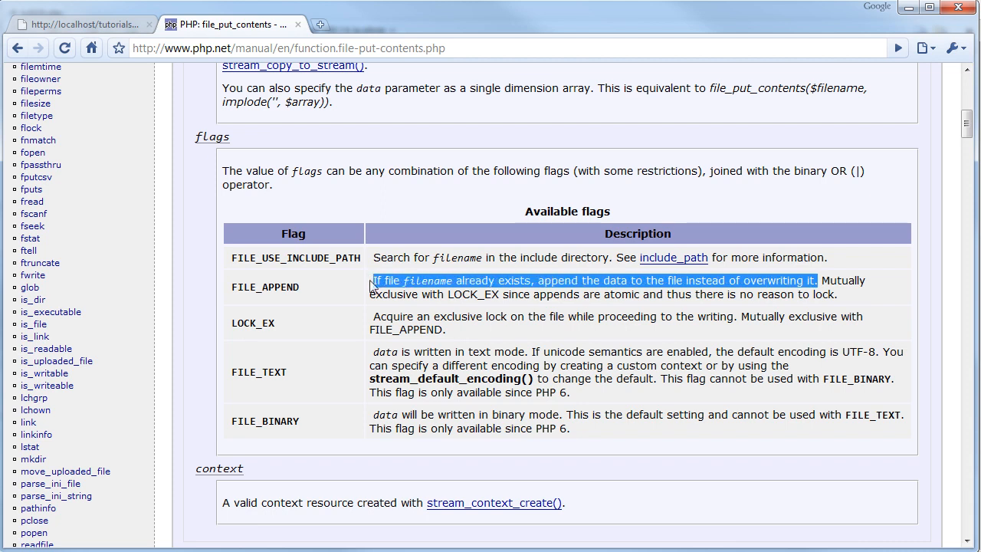
mouse_move(330, 304)
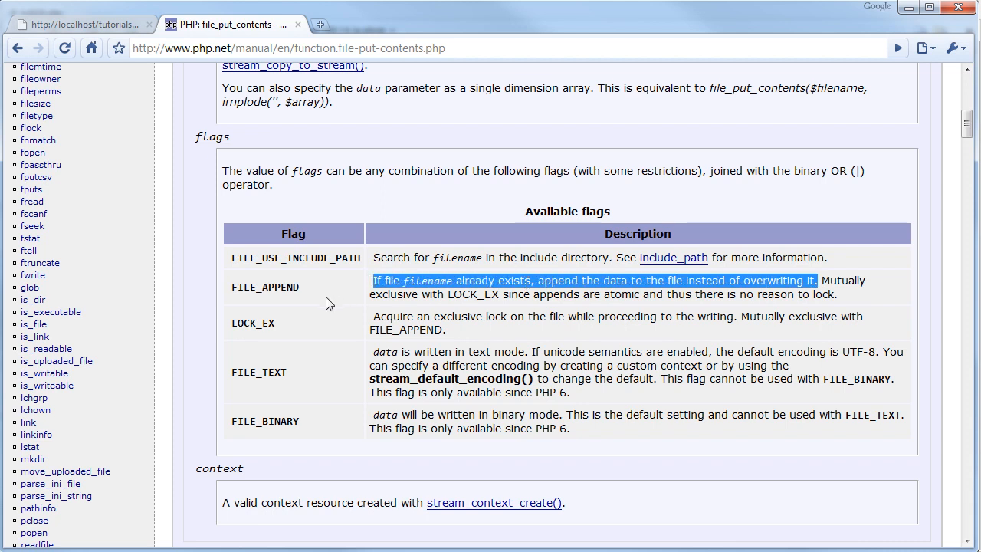
scroll("down", 3)
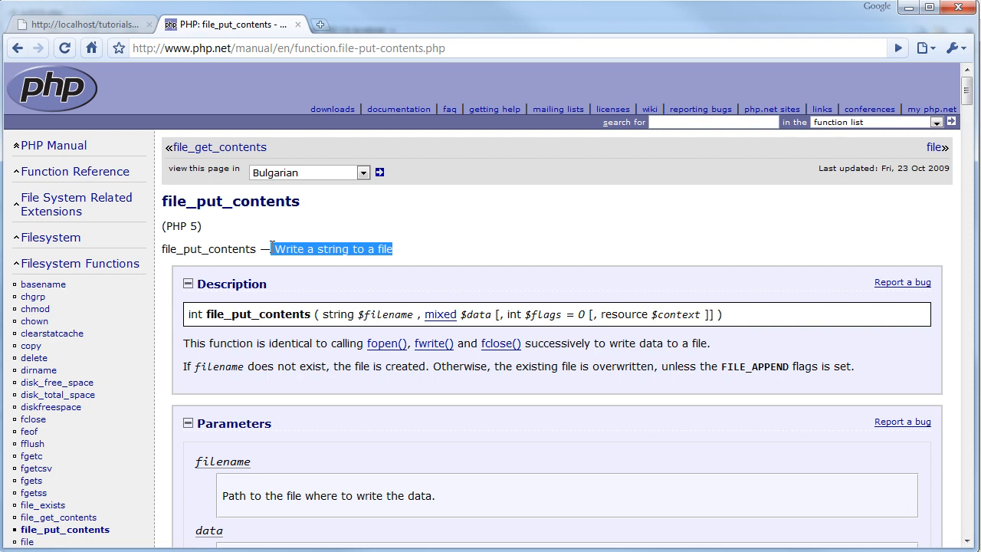
mouse_move(319, 280)
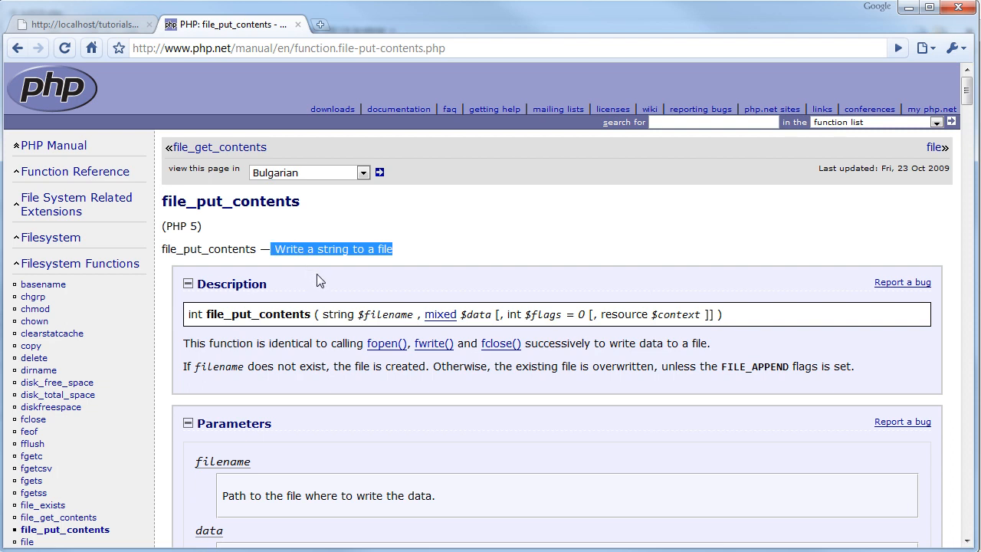
mouse_move(332, 291)
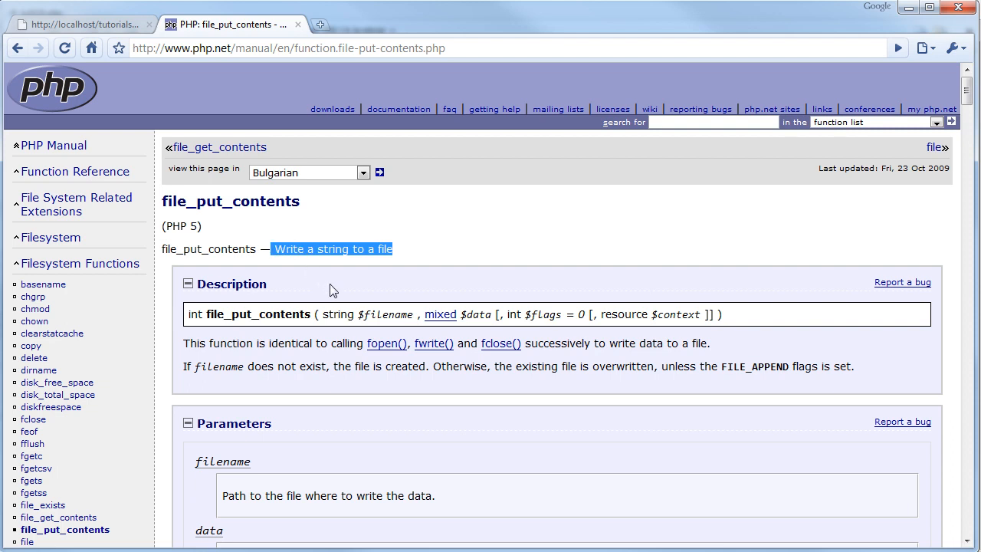
mouse_move(184, 344)
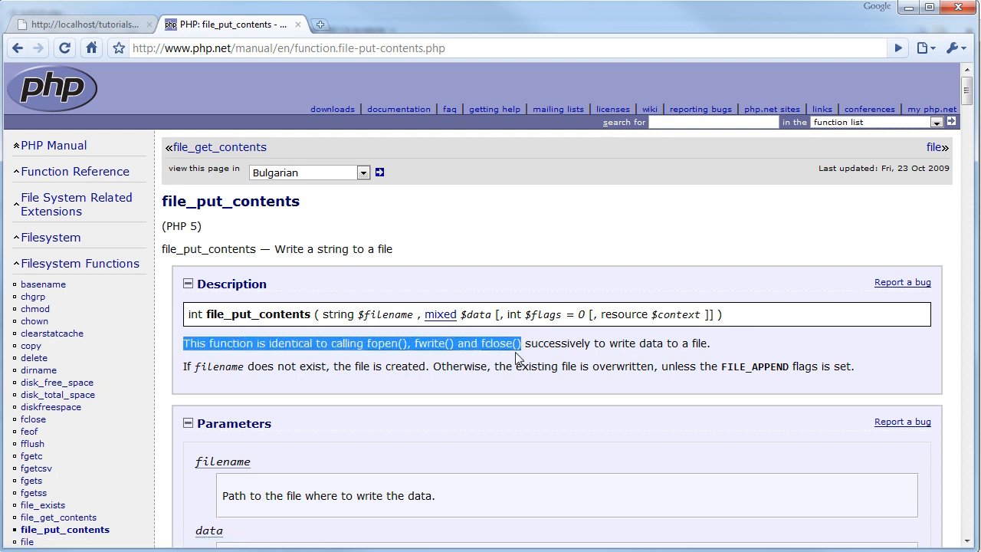
mouse_move(410, 385)
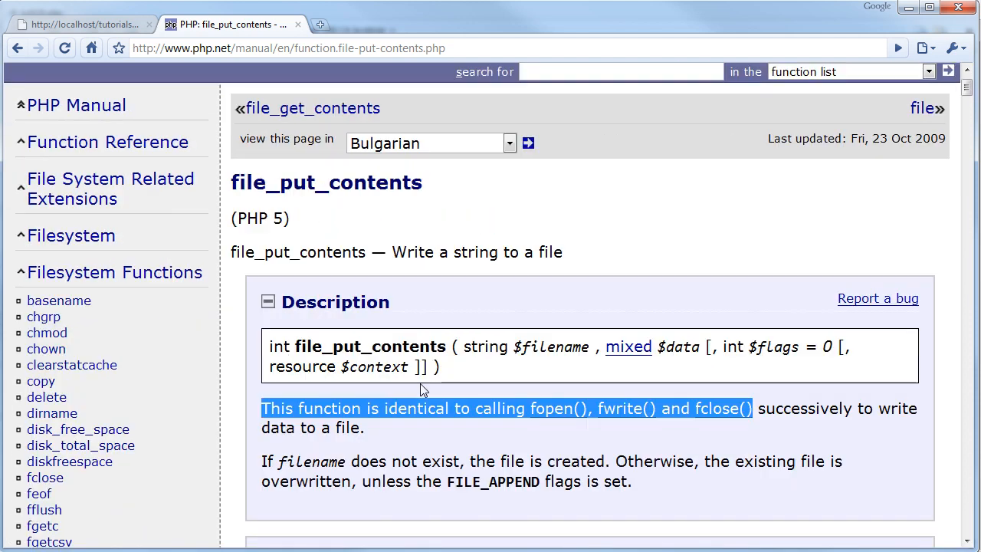
scroll("down", 3)
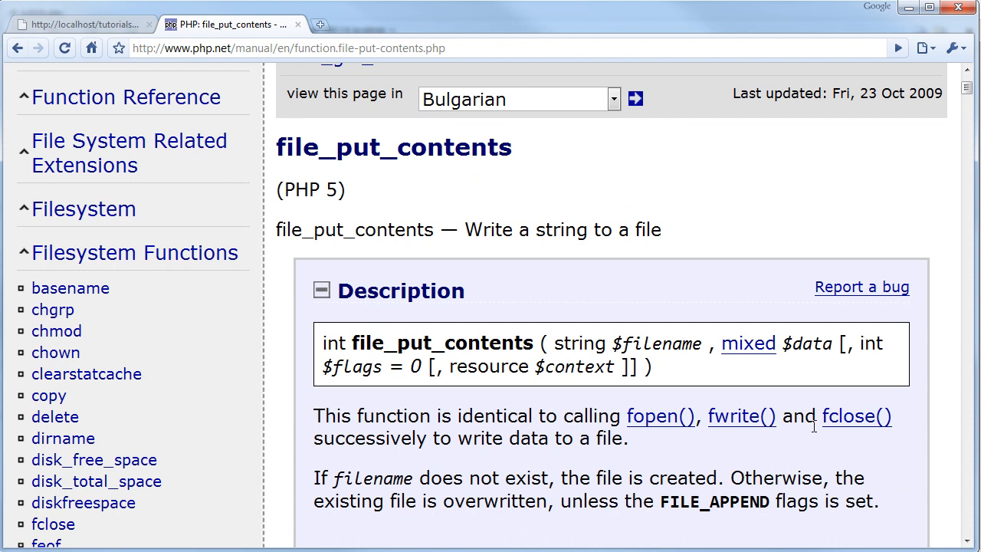
mouse_move(780, 412)
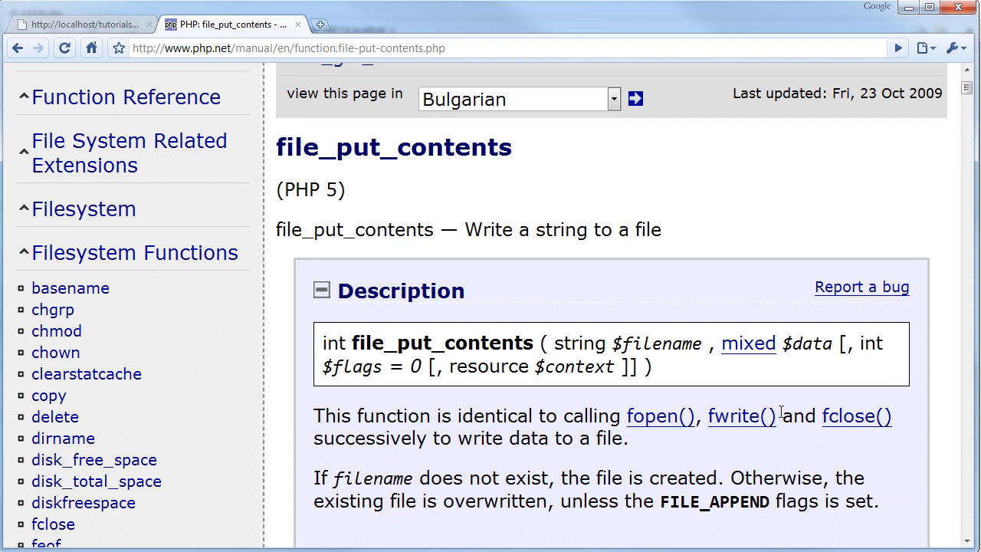
left_click(84, 24)
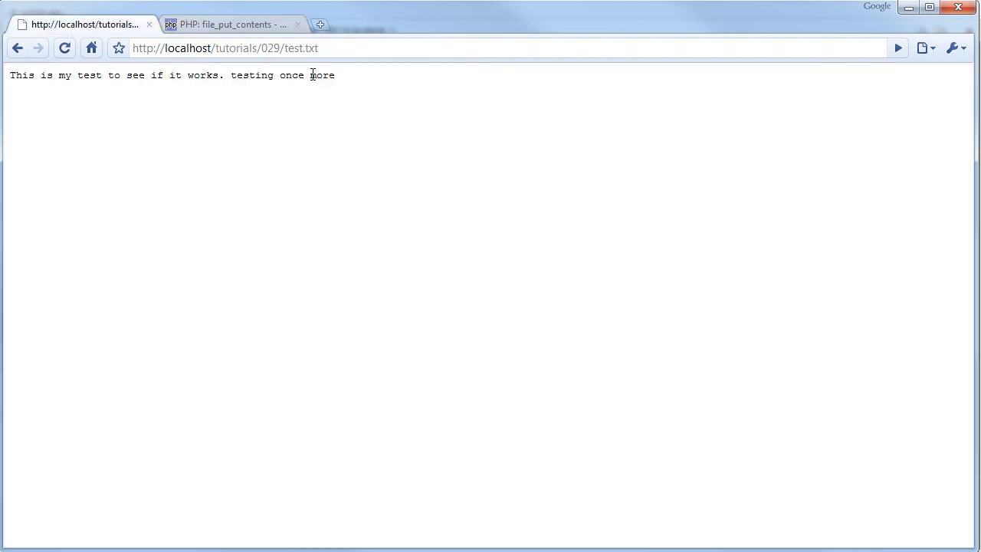
Set $filename to test.php and $data to "<?php echo 'my socks rock'; ?>".
left_click(17, 48)
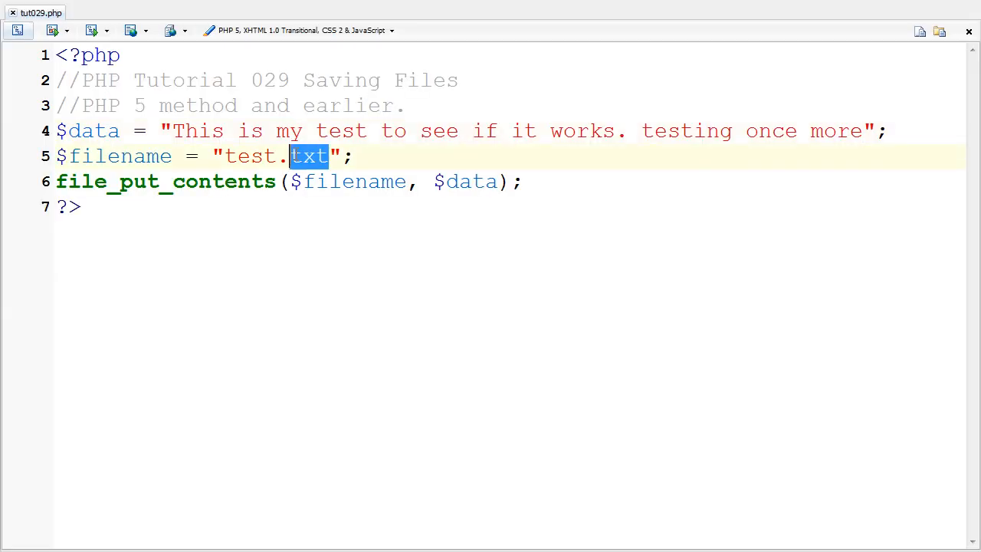
type("php")
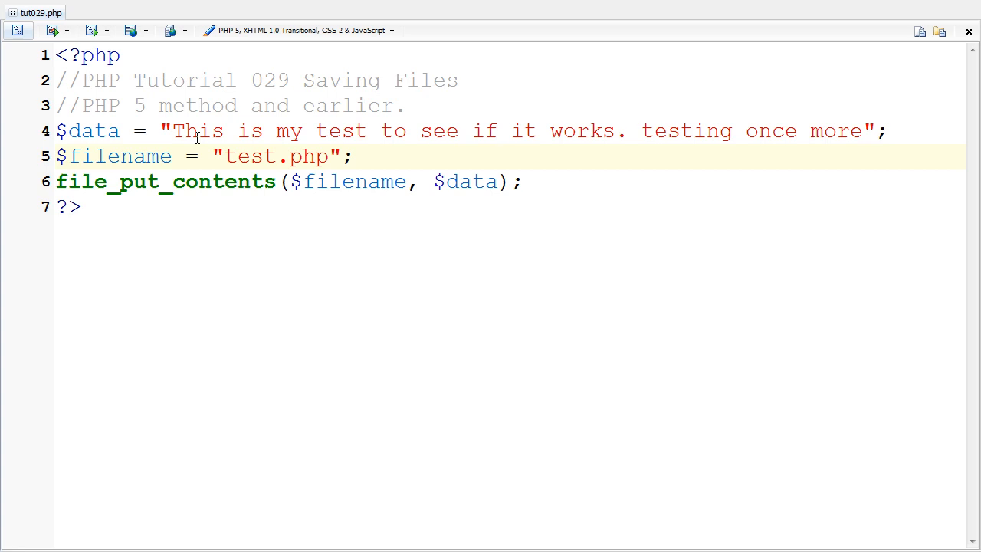
left_click_drag(174, 130, 862, 131)
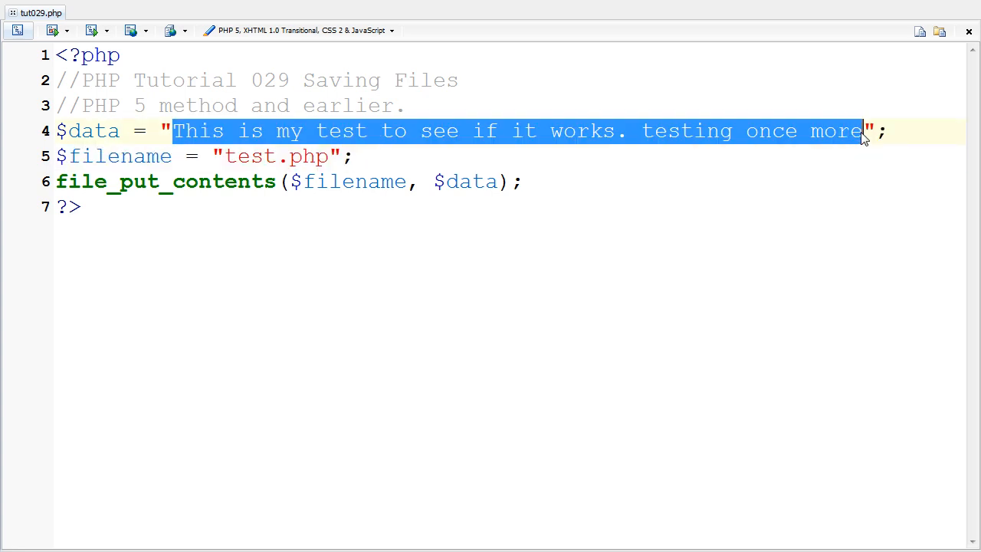
type("<?php \";")
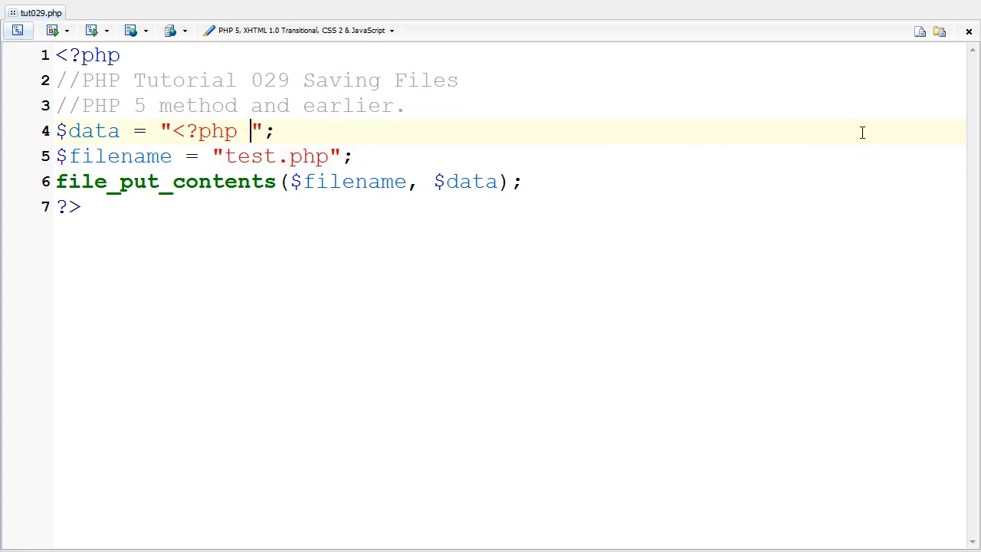
type("ecrh")
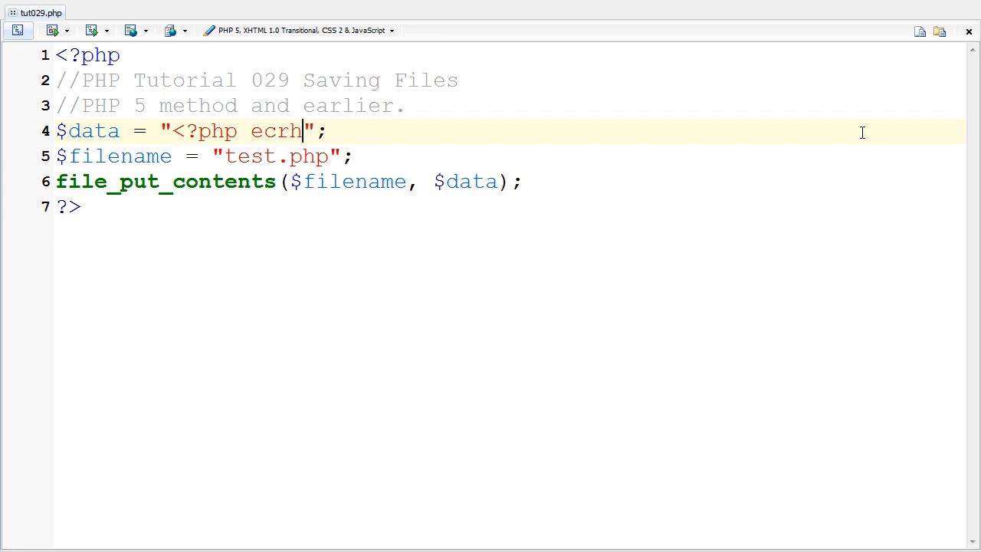
key("BackSpace")
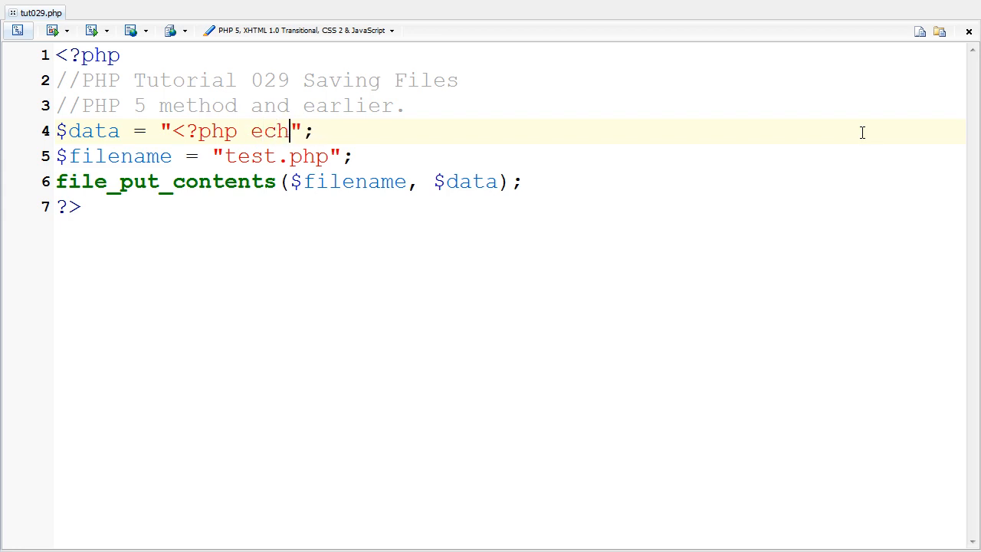
type("o 'my soc")
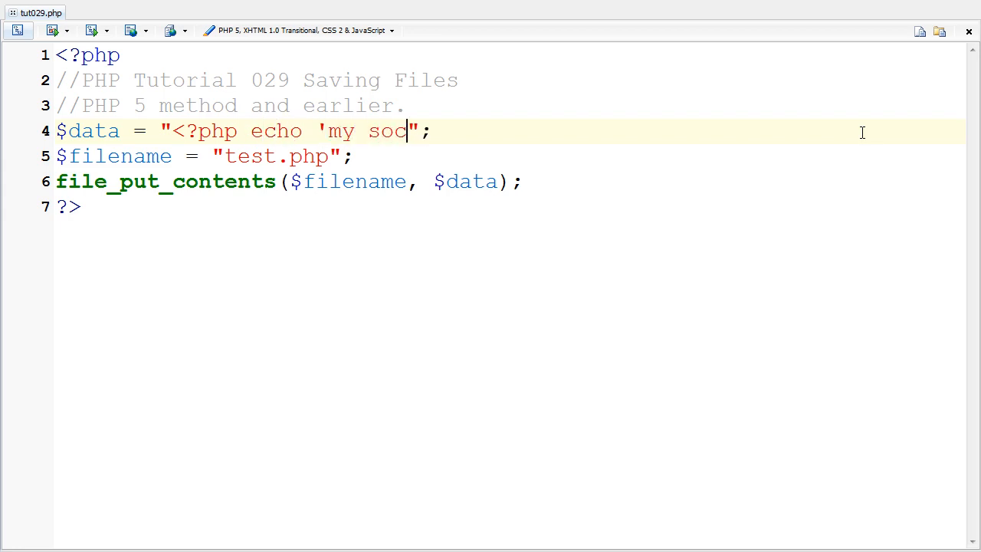
type("ks rock'")
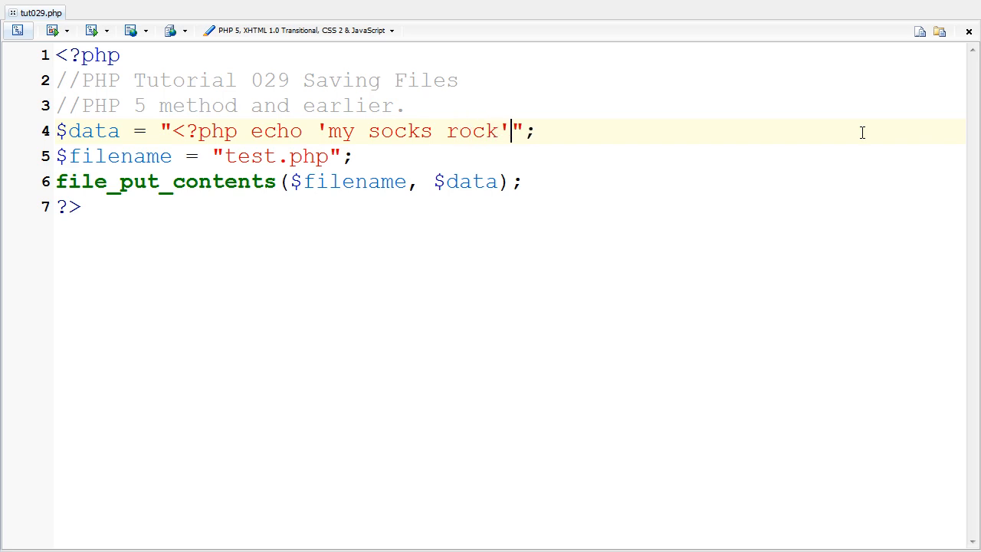
type(";")
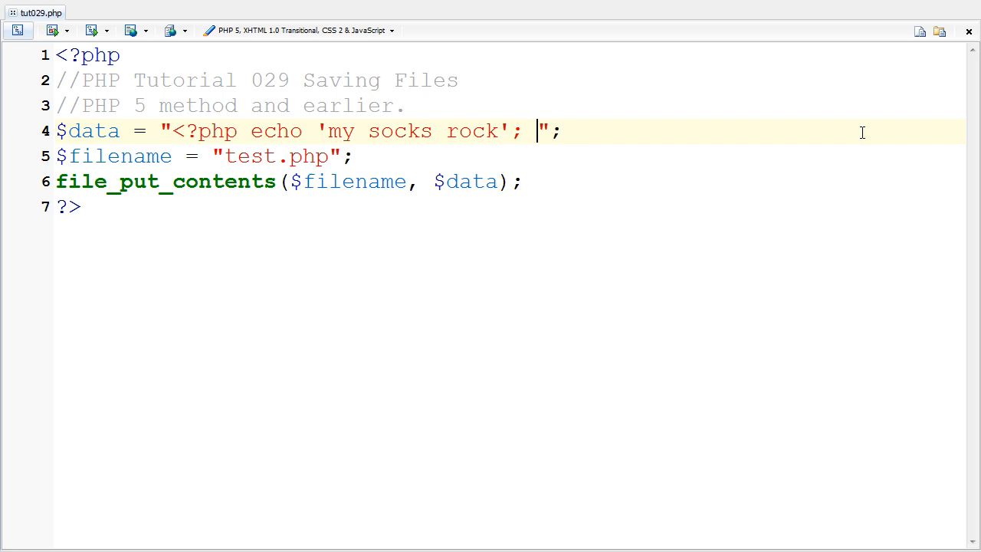
type("?>")
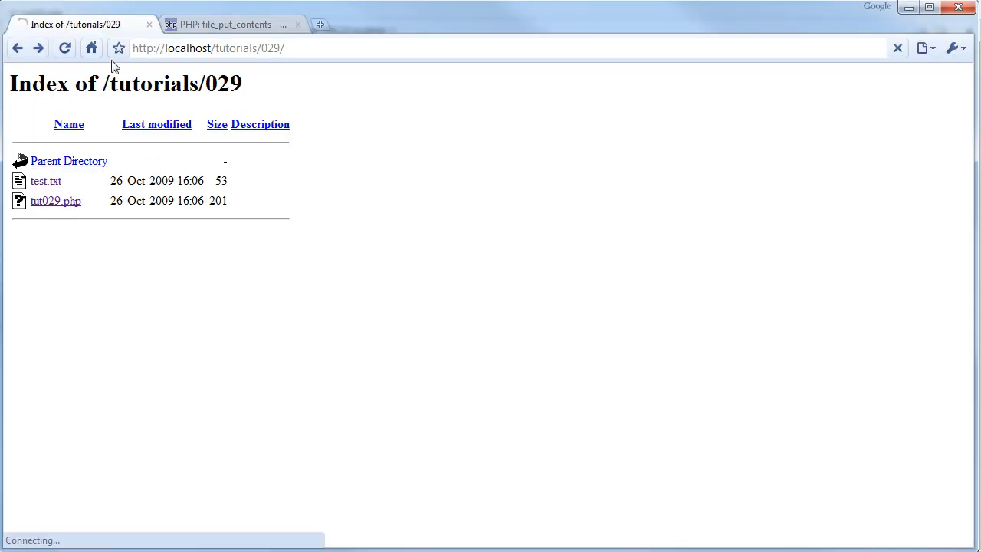
Reload the 029 listing and open the new 30-byte test.php showing "my socks rock".
left_click(64, 48)
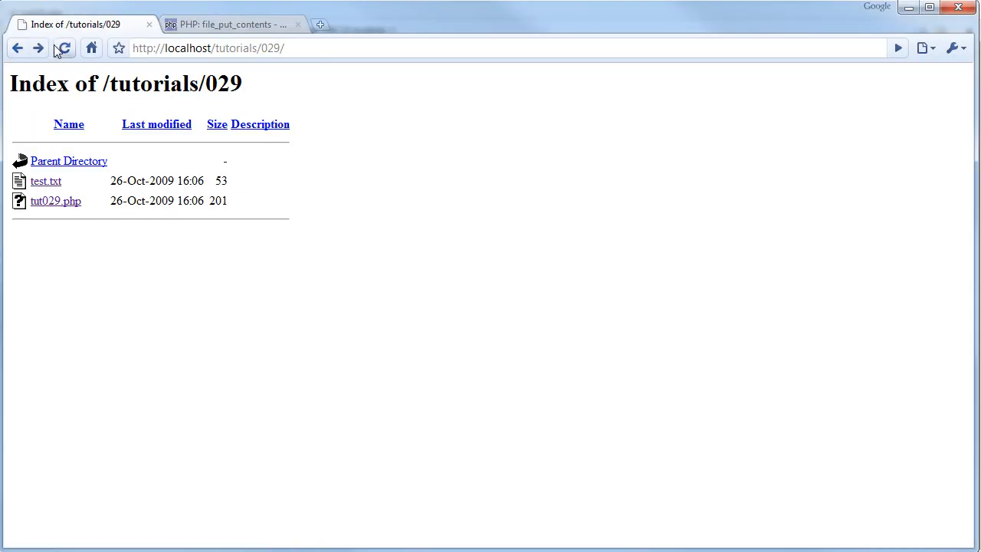
left_click(63, 48)
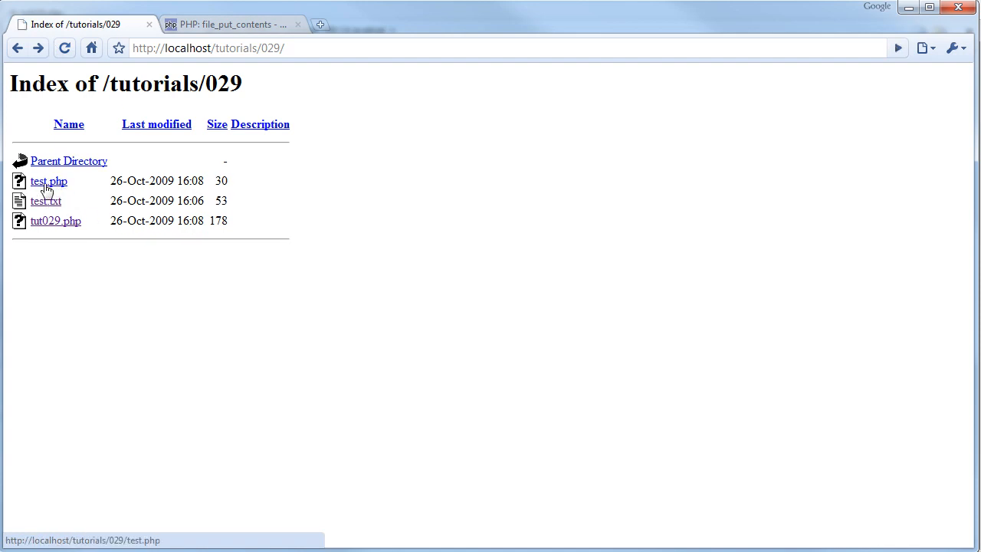
left_click(49, 180)
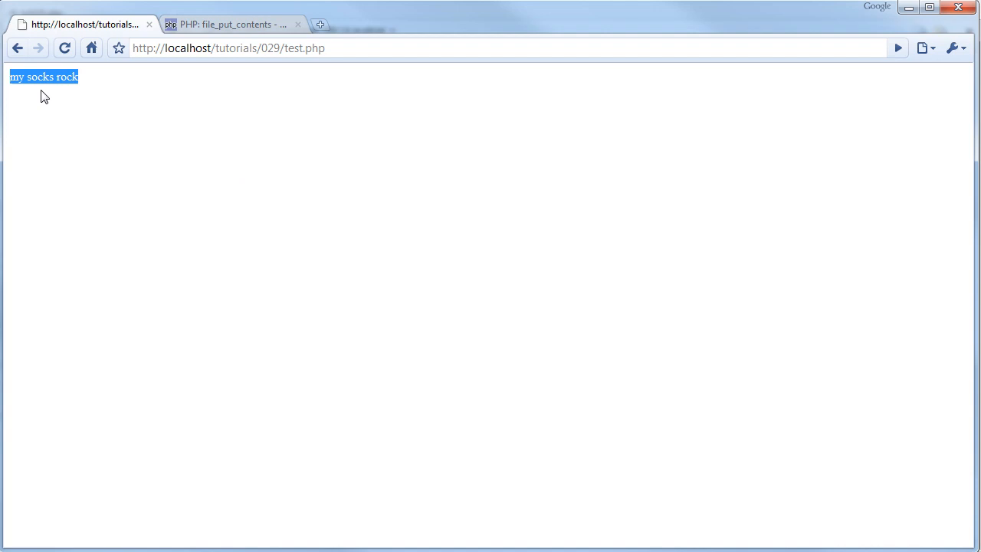
left_click(306, 229)
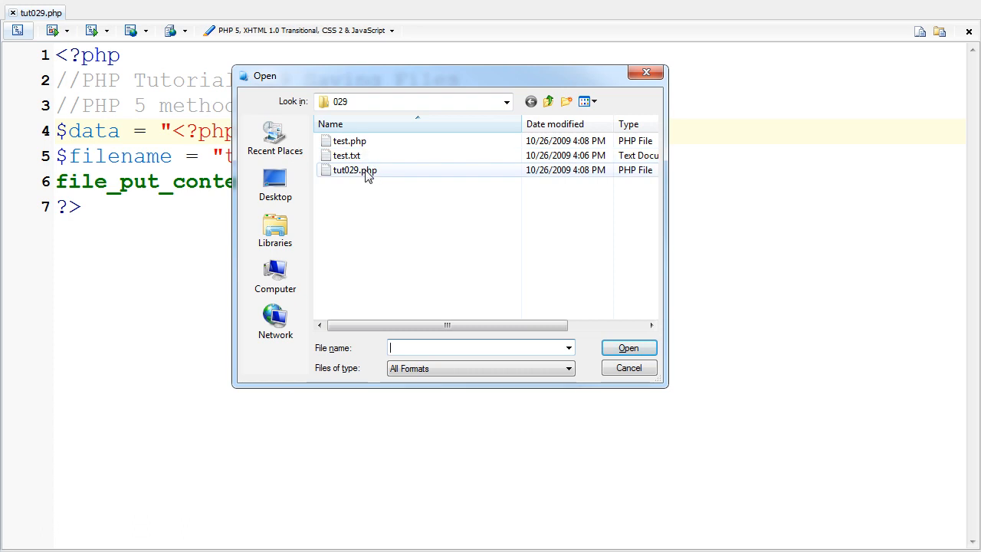
double_click(350, 141)
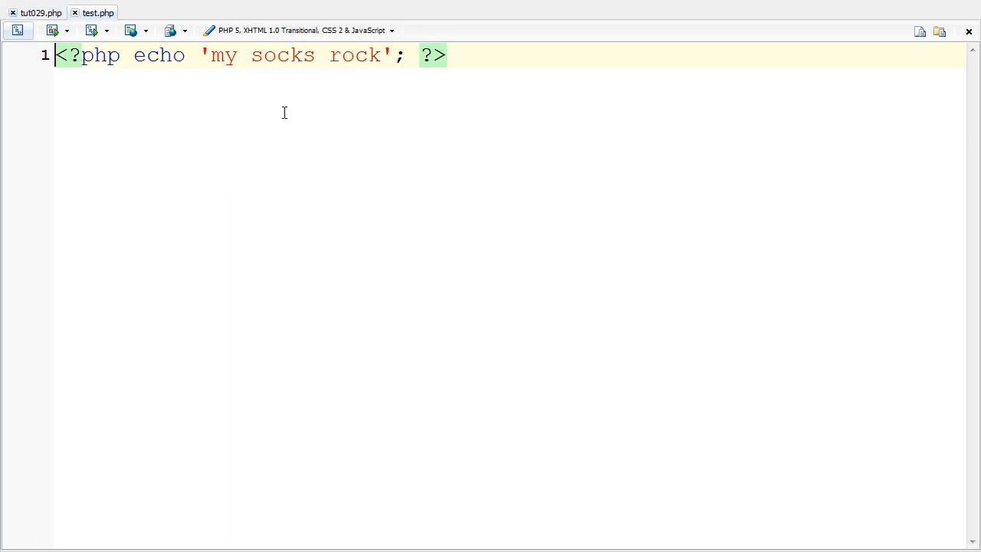
triple_click(242, 56)
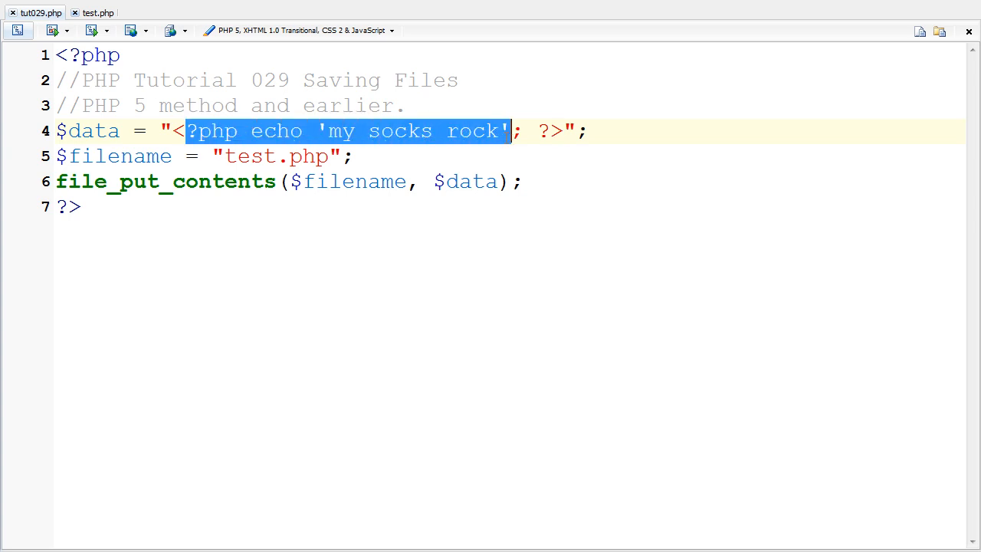
left_click(74, 13)
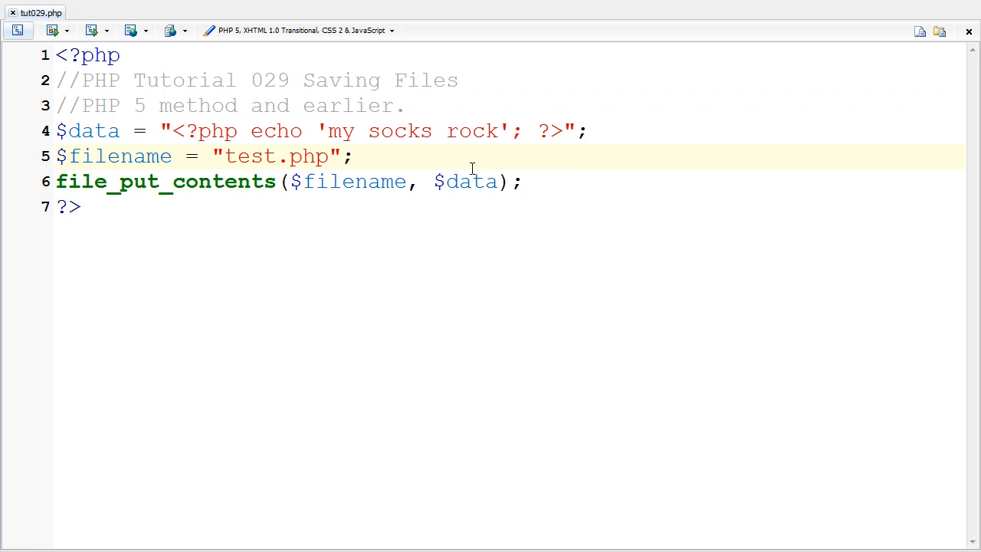
left_click_drag(323, 181, 524, 182)
type("//")
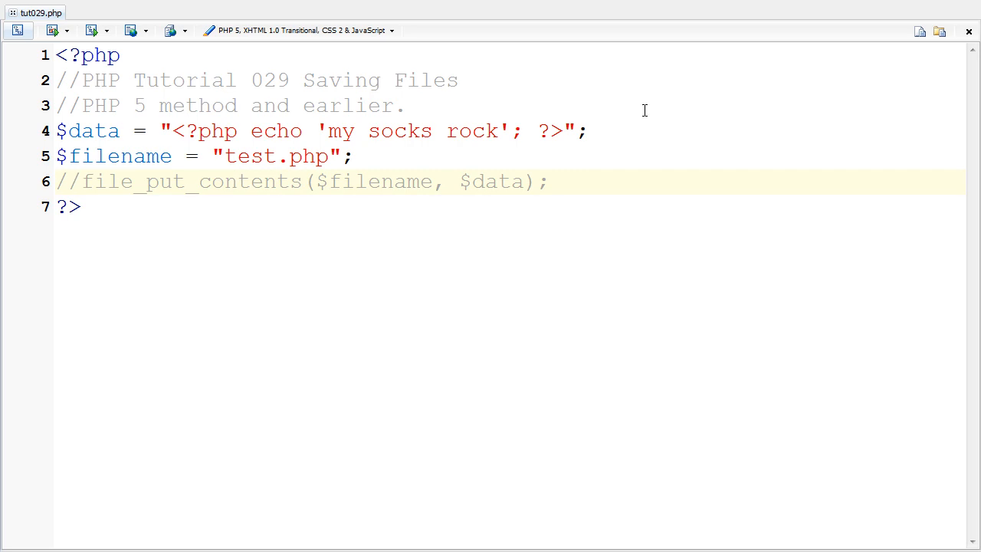
Below the commented call, start line 7 as $fh = fopen($filename, "").
key("Return")
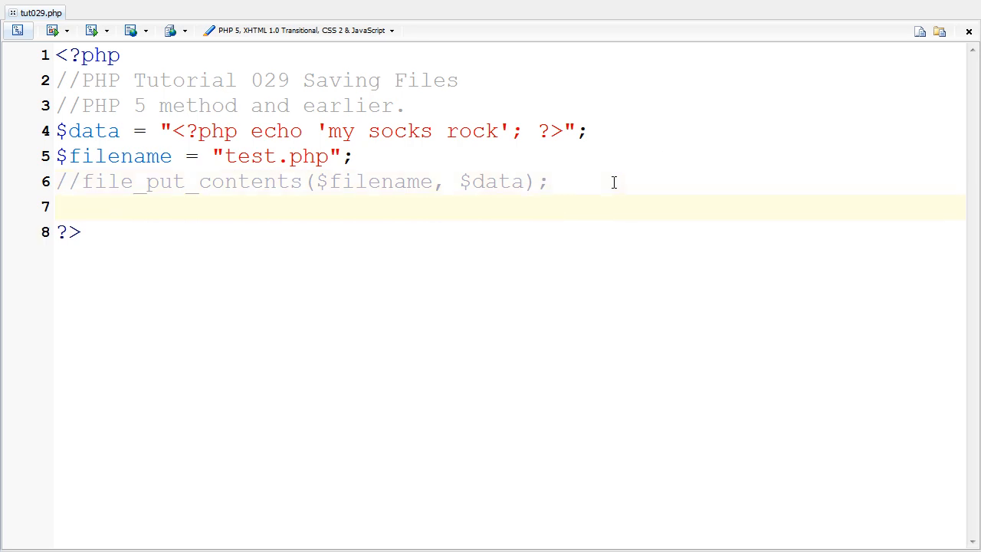
mouse_move(295, 196)
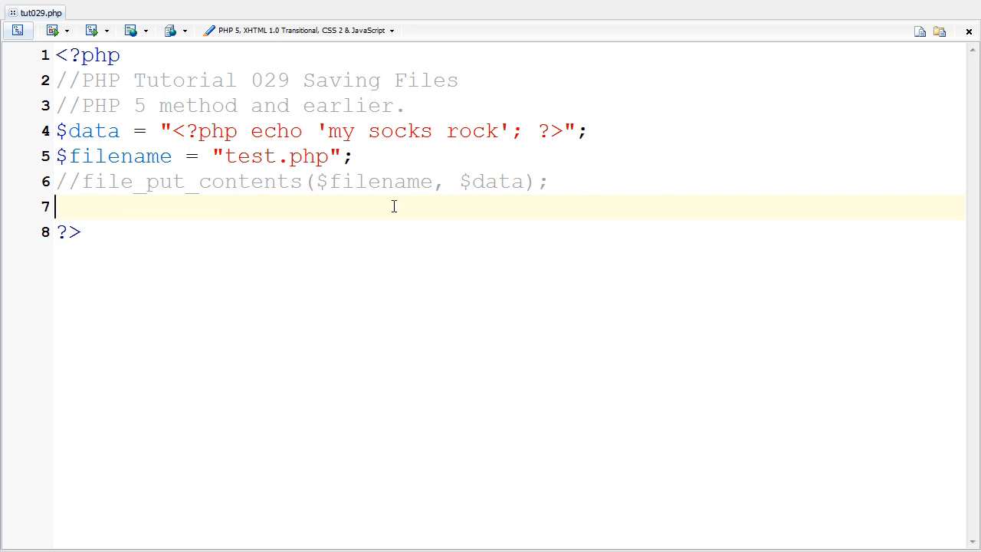
mouse_move(405, 204)
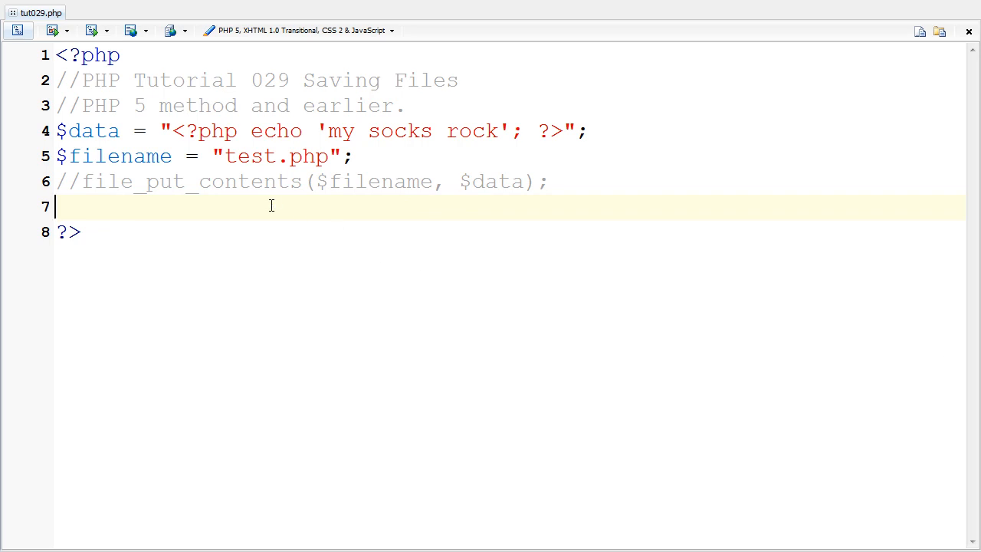
type("$f")
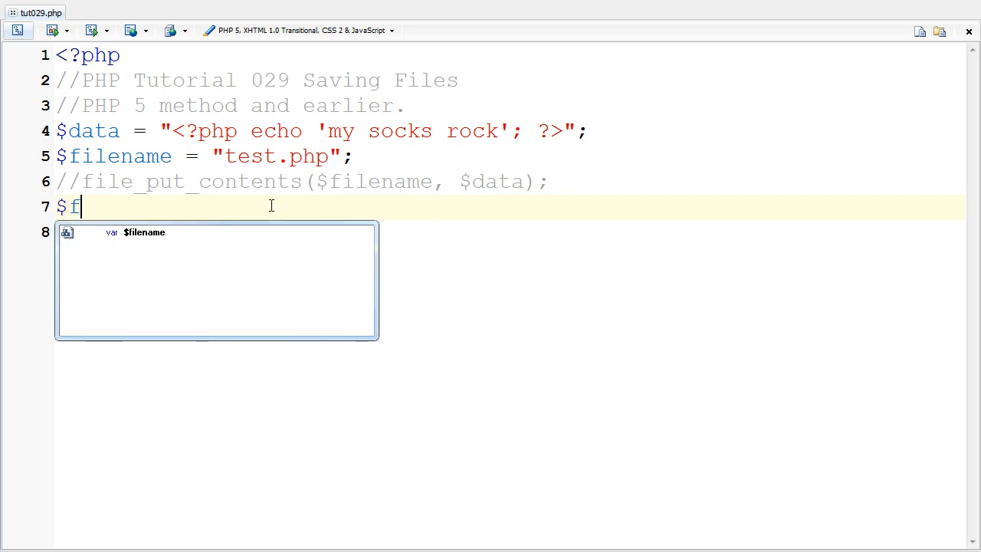
type("h")
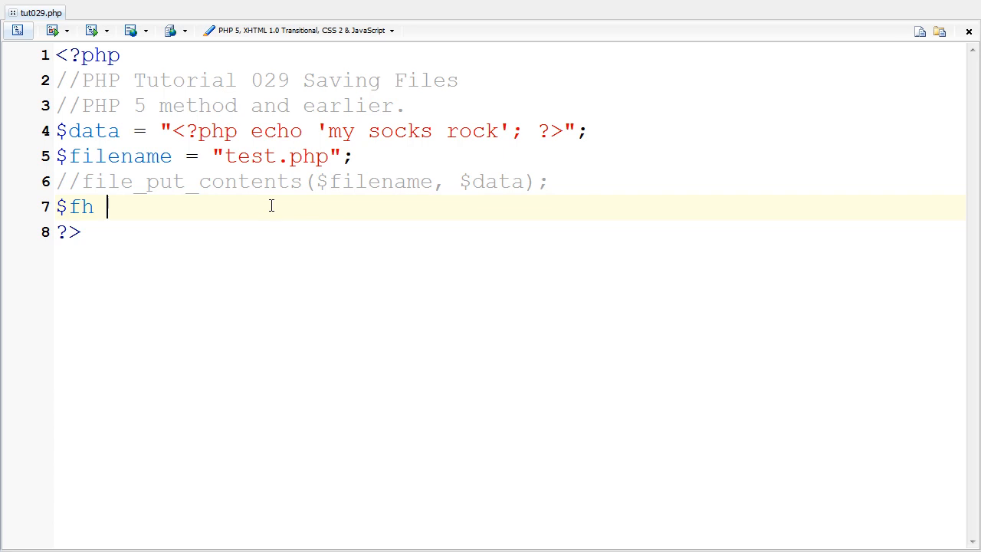
type("=")
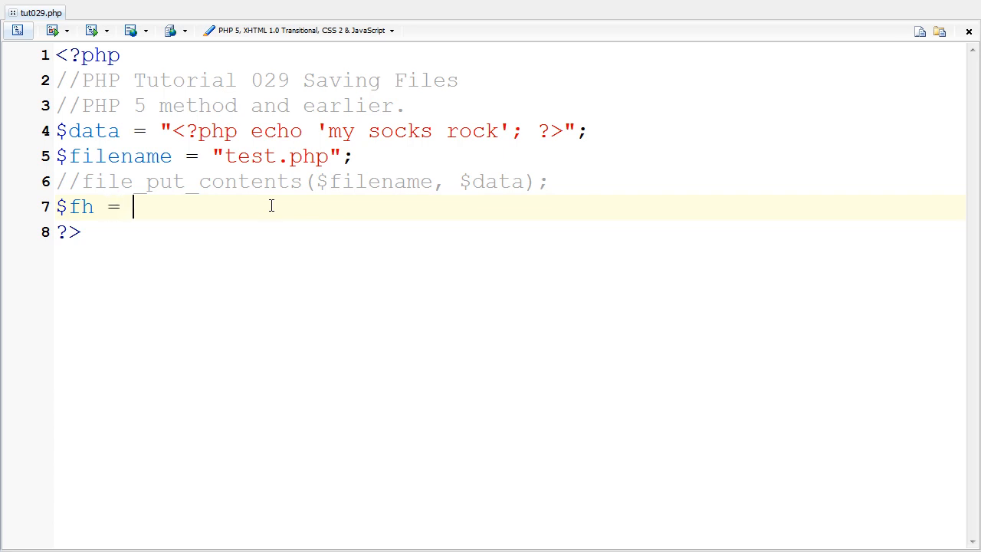
type("fope")
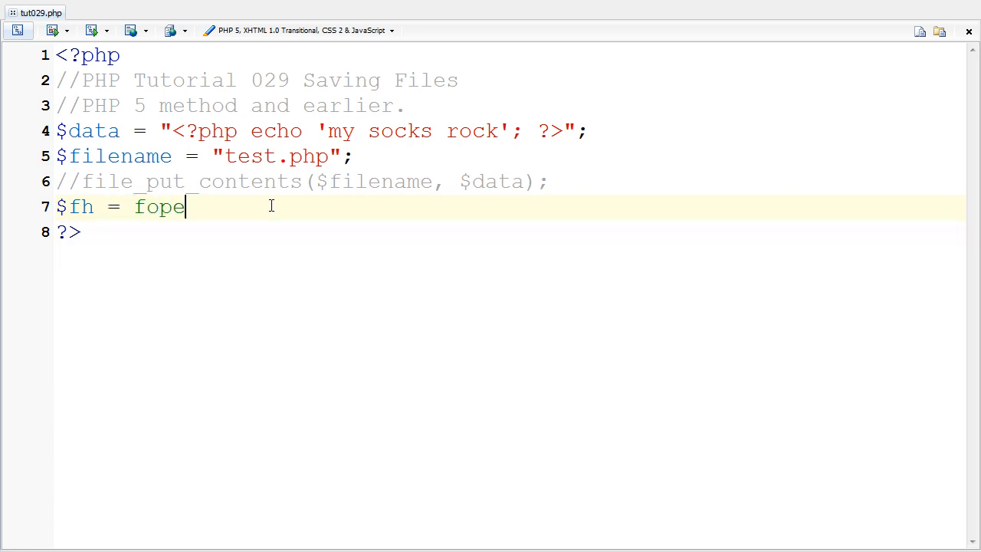
type("n()")
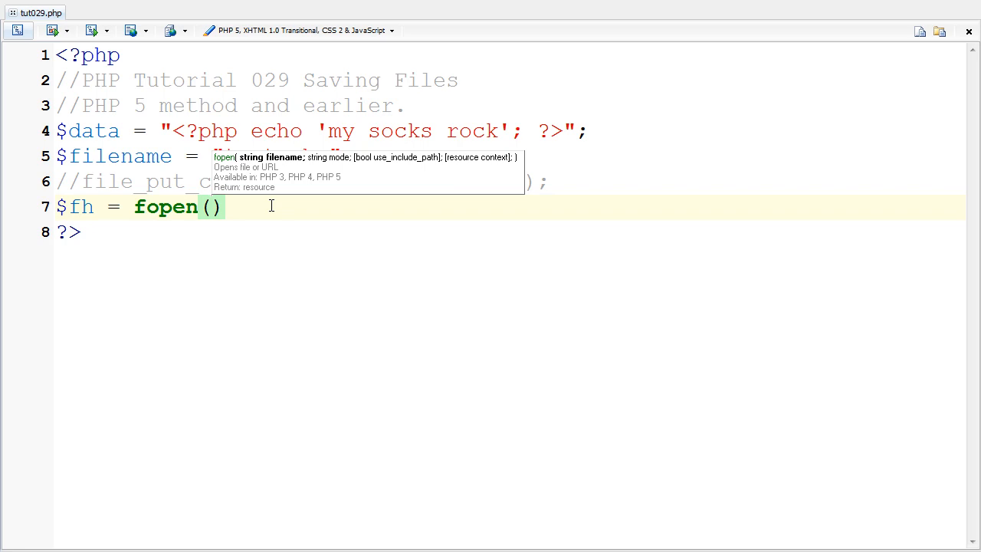
type("$filename,")
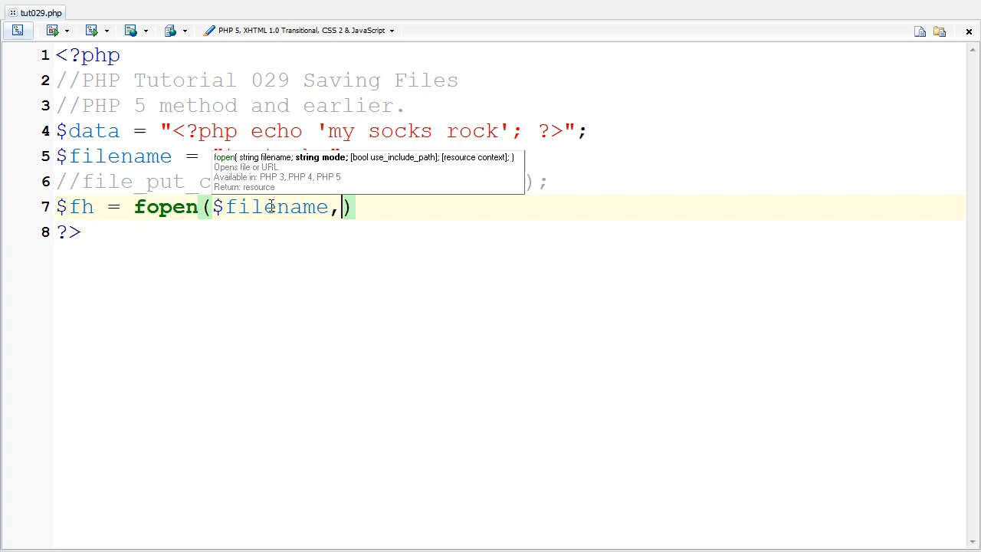
type("\"\"")
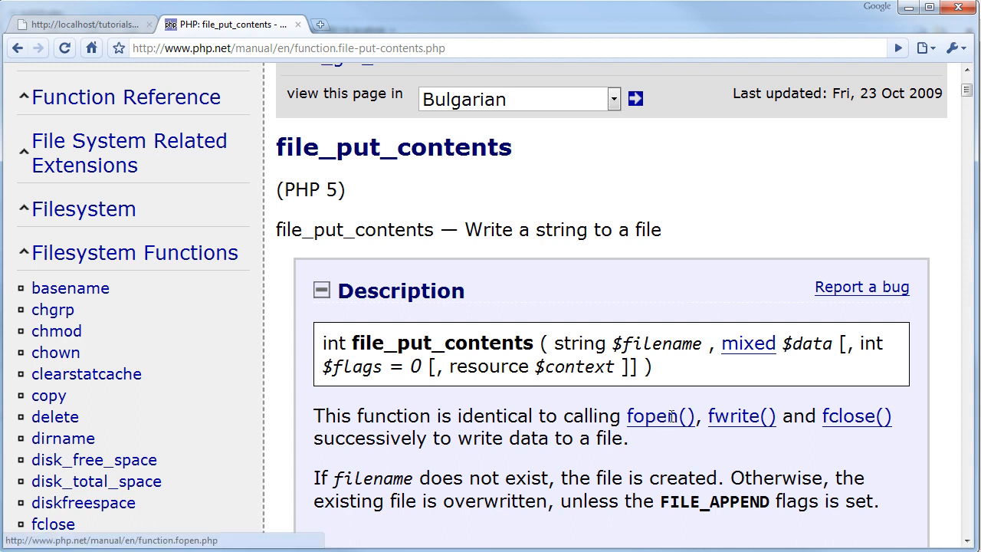
Open php.net's fopen page and pick write mode "w" from the modes table.
left_click(659, 415)
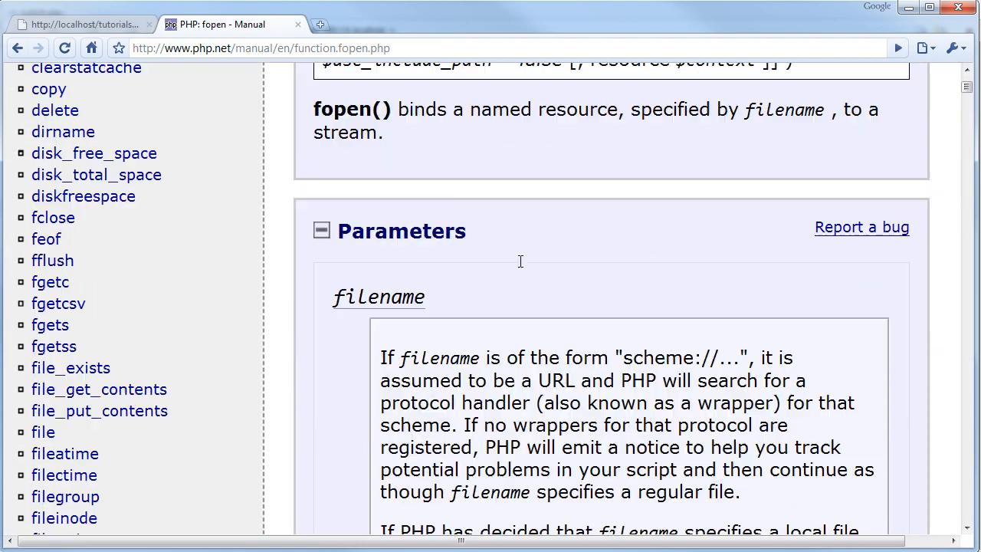
scroll("down", 3)
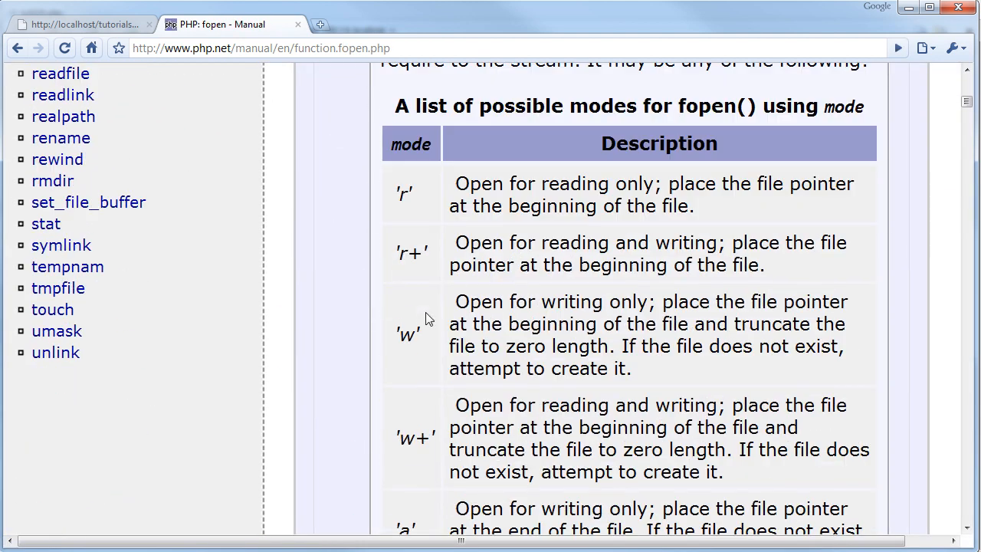
double_click(404, 333)
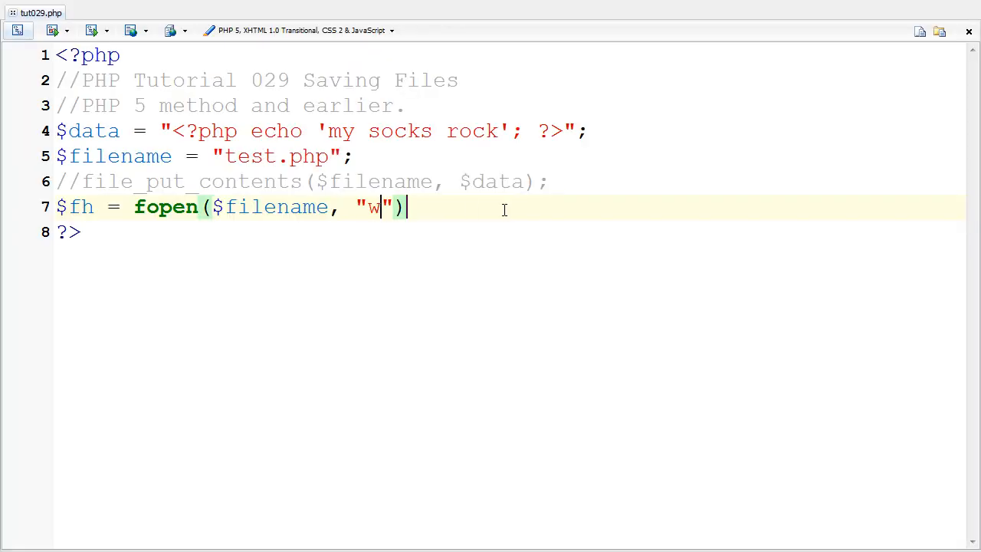
Finish the fopen line and write $data into the file with fwrite($fh, $data);.
type(";")
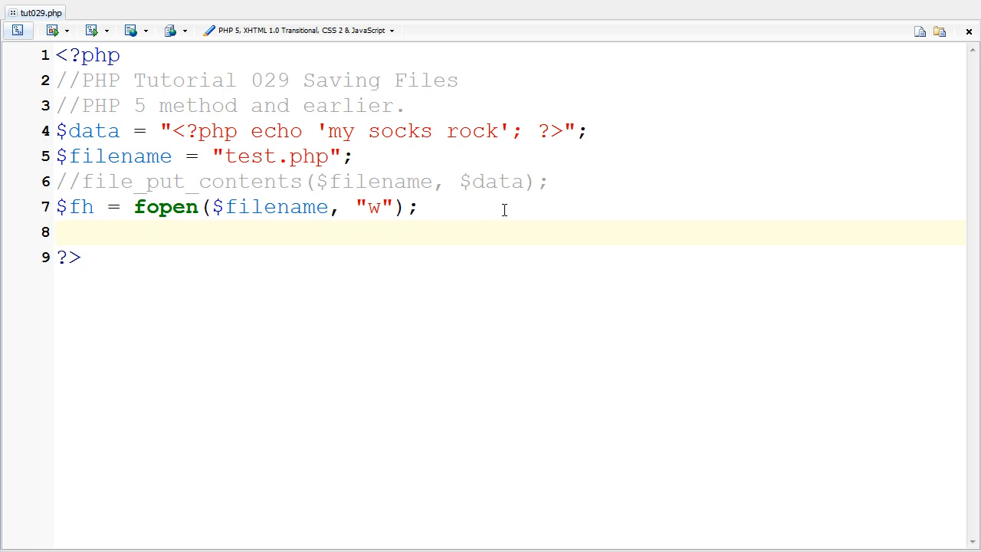
type("fwrite()")
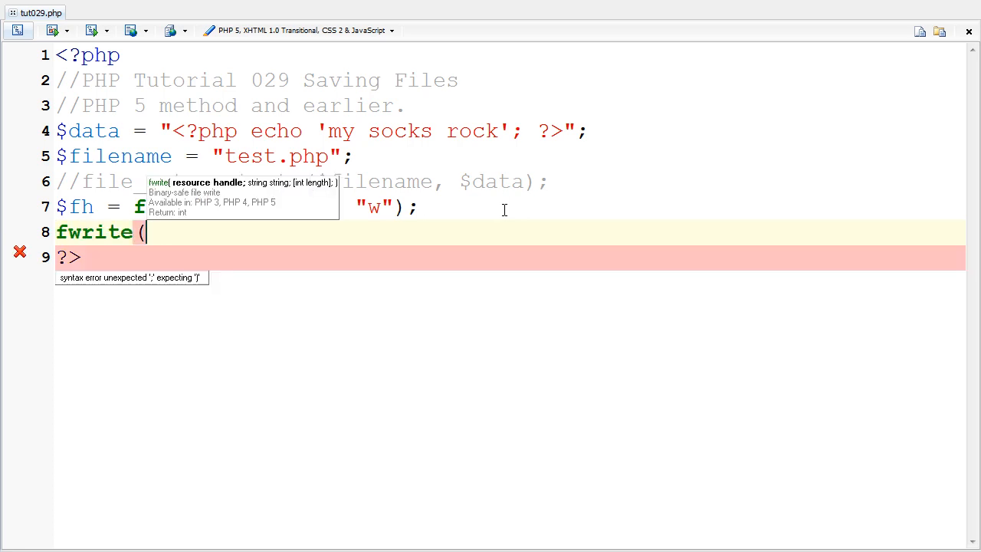
type("$fh,")
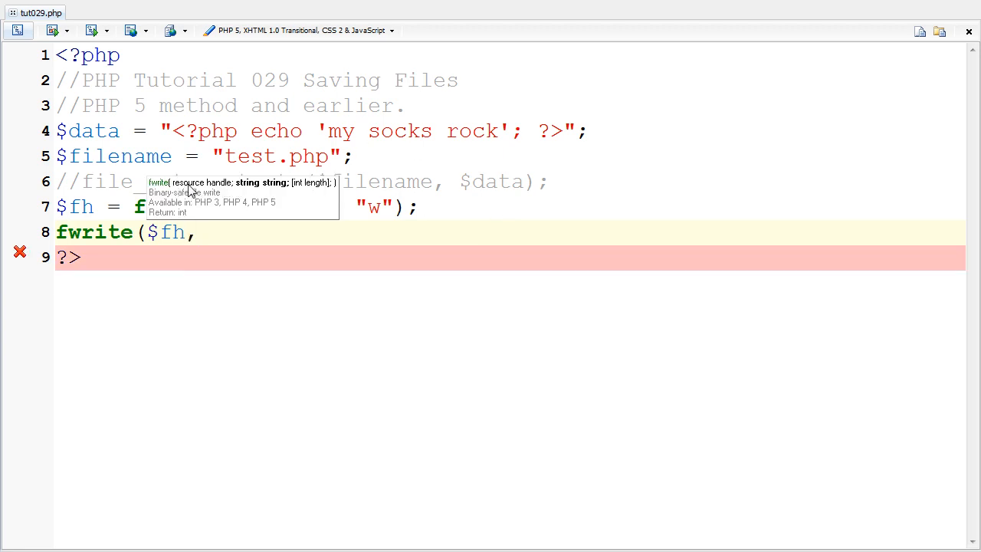
double_click(80, 206)
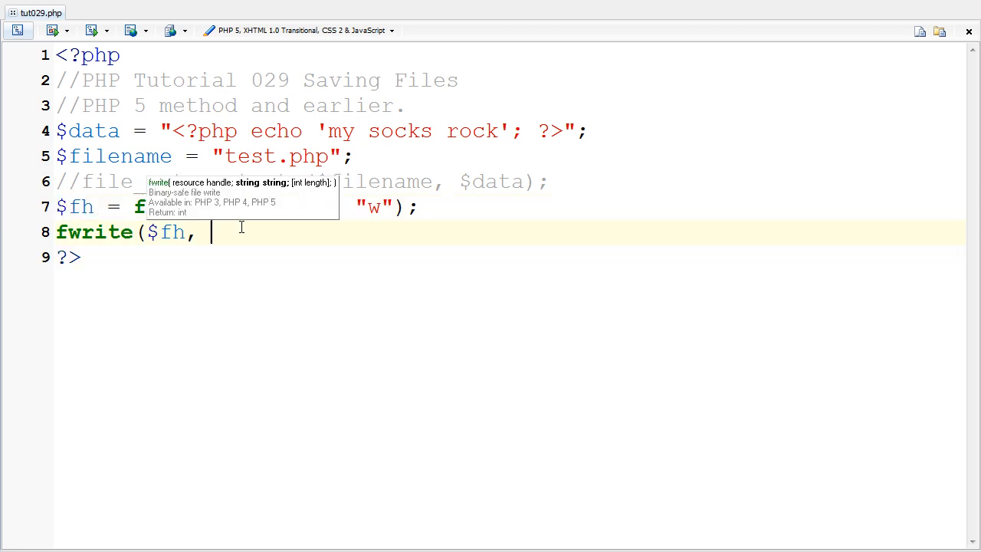
type("$data")
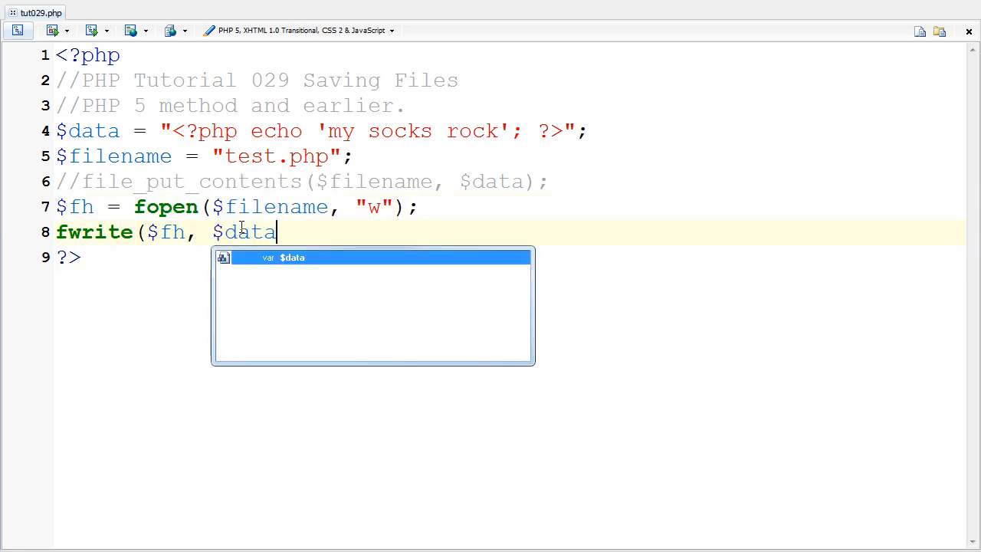
type(",")
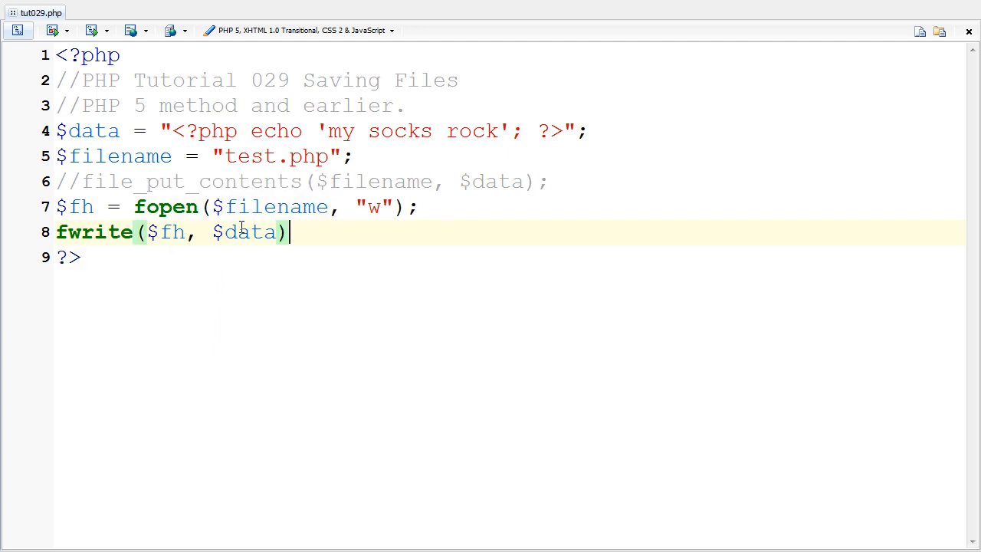
type(";")
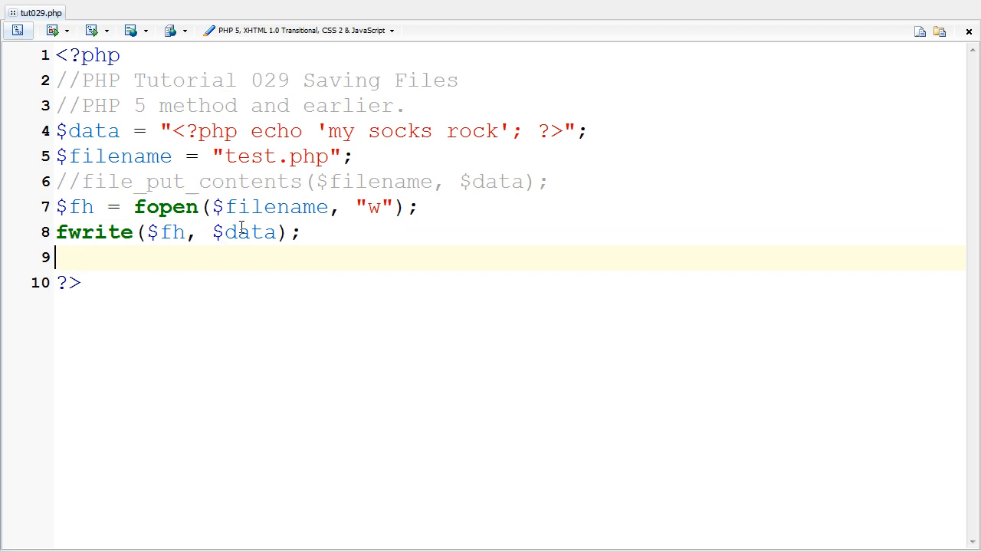
Close the file handle with fclose($fh);.
type("fclo")
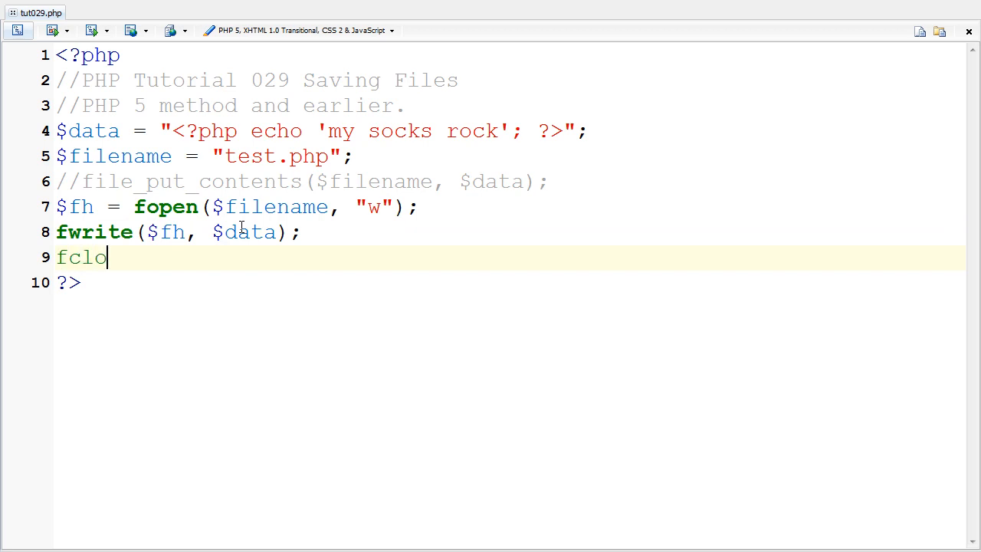
type("se()")
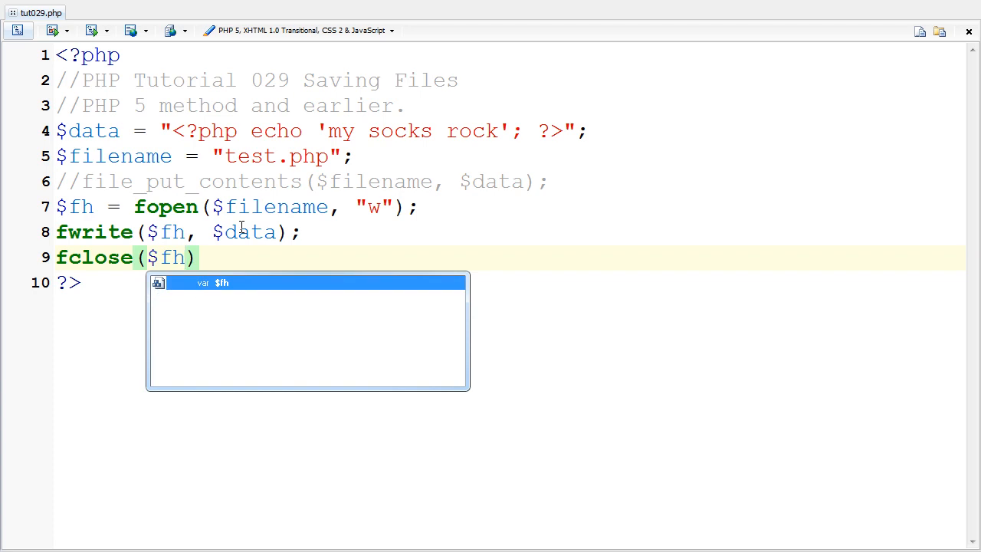
type(";")
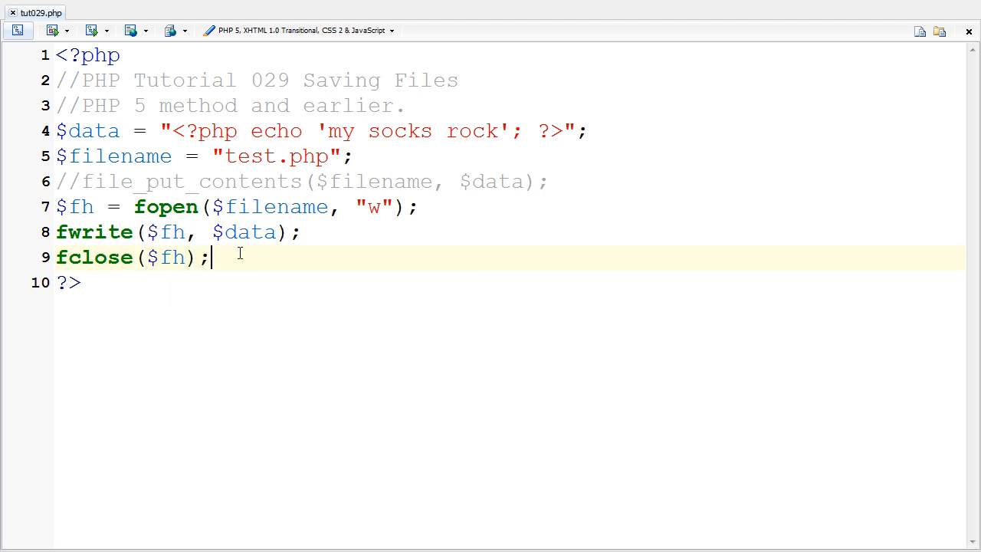
double_click(309, 156)
type("2")
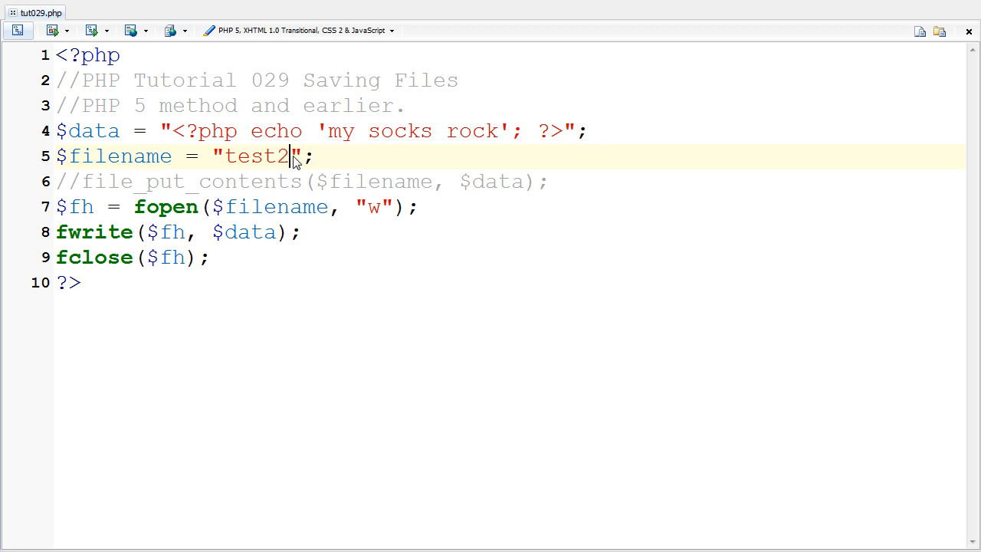
Target test2.txt and change $data to 'my socks rock like the sky' without echo tags.
type(".txt")
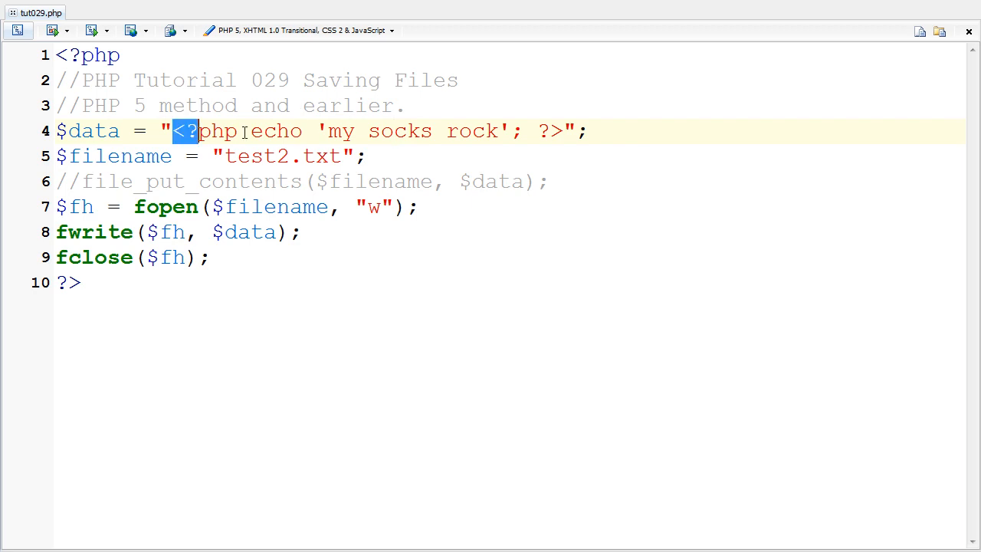
left_click(563, 130)
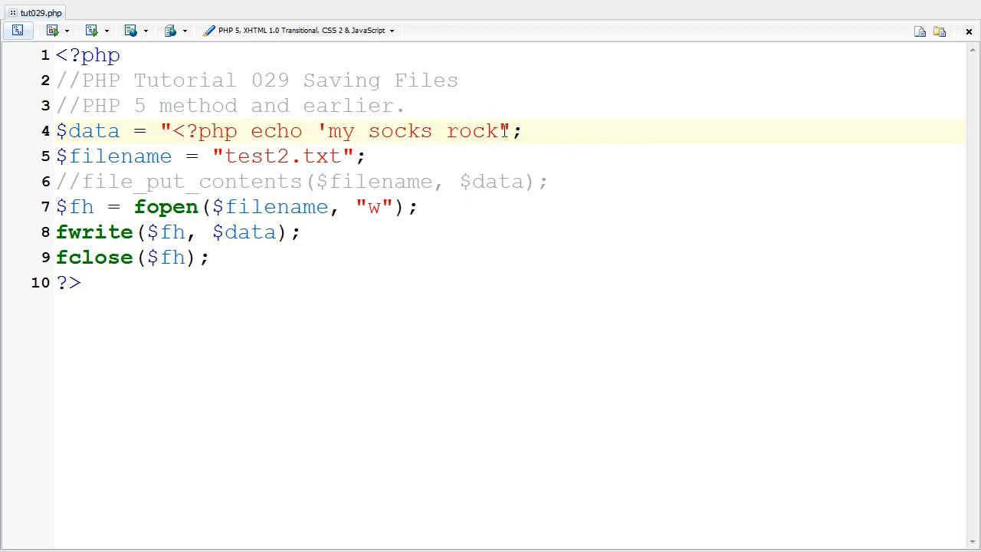
type("like the sky")
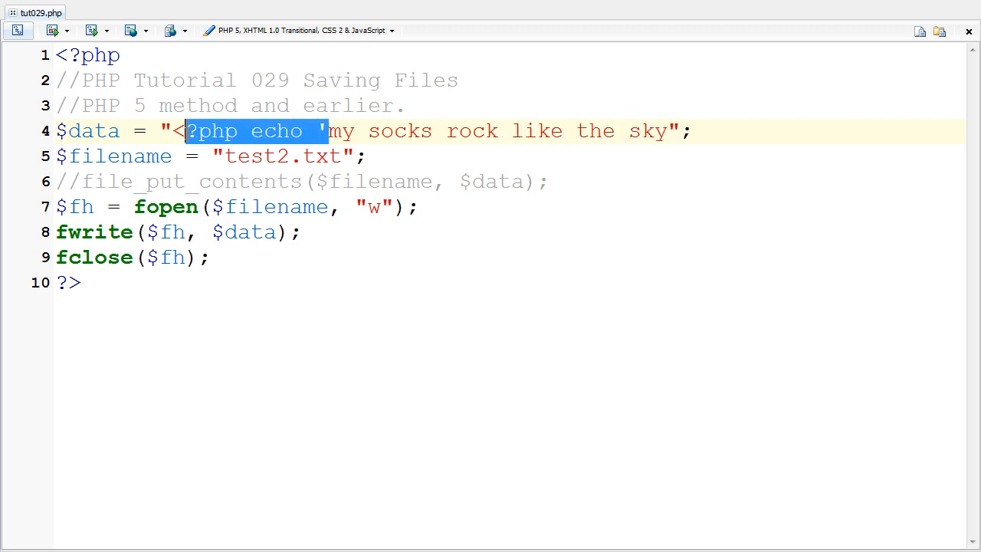
key("Delete")
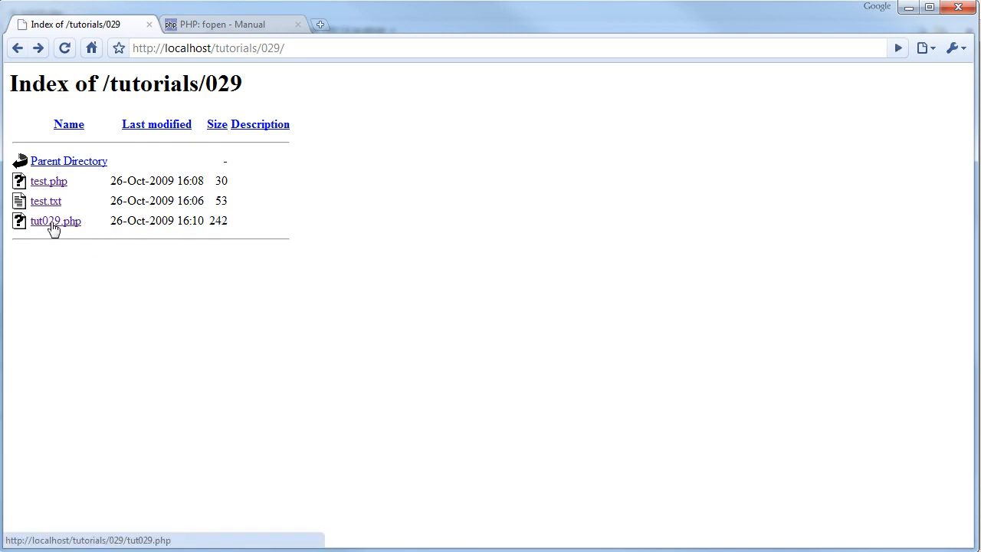
Run tut029.php from the localhost listing, then view test2.txt reading 'my socks rock like the sky'.
left_click(56, 221)
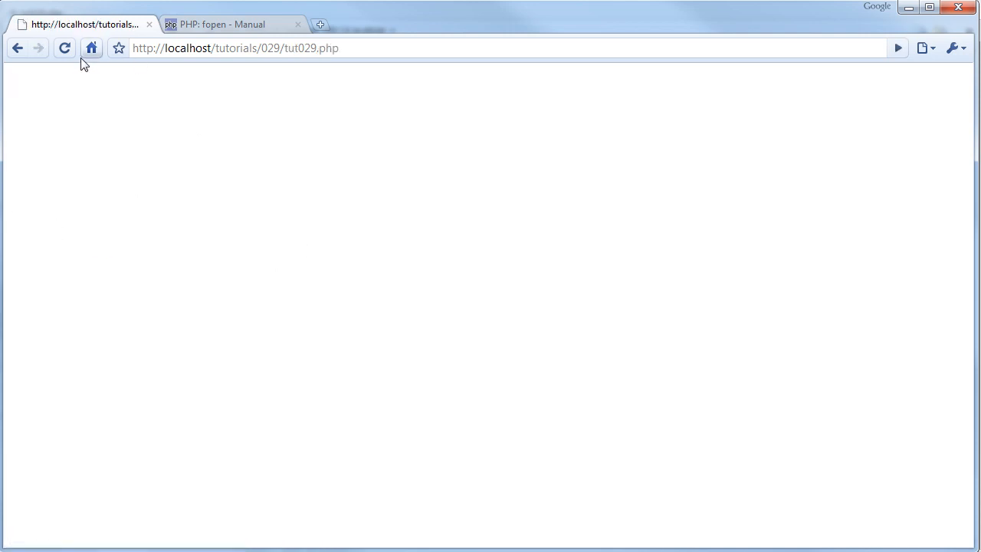
left_click(18, 48)
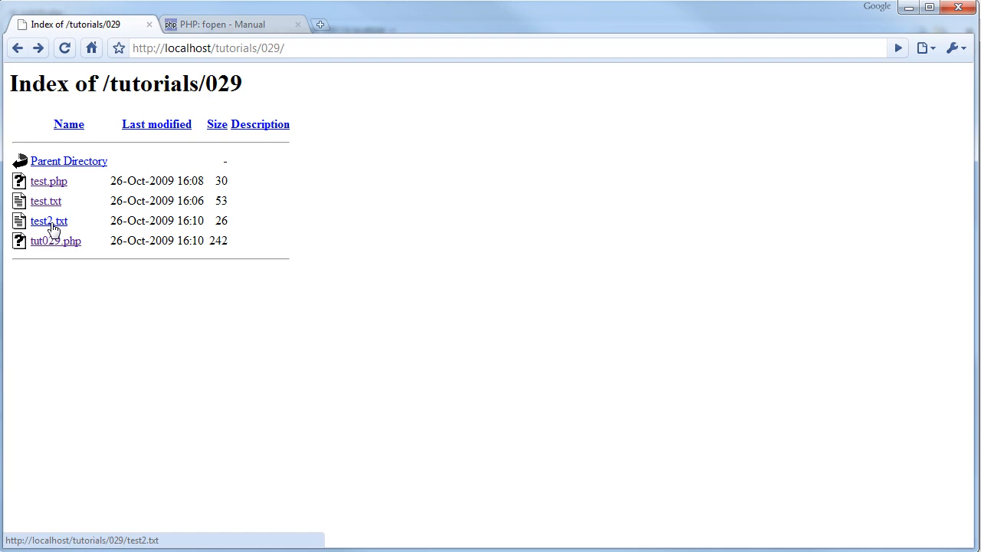
left_click(48, 221)
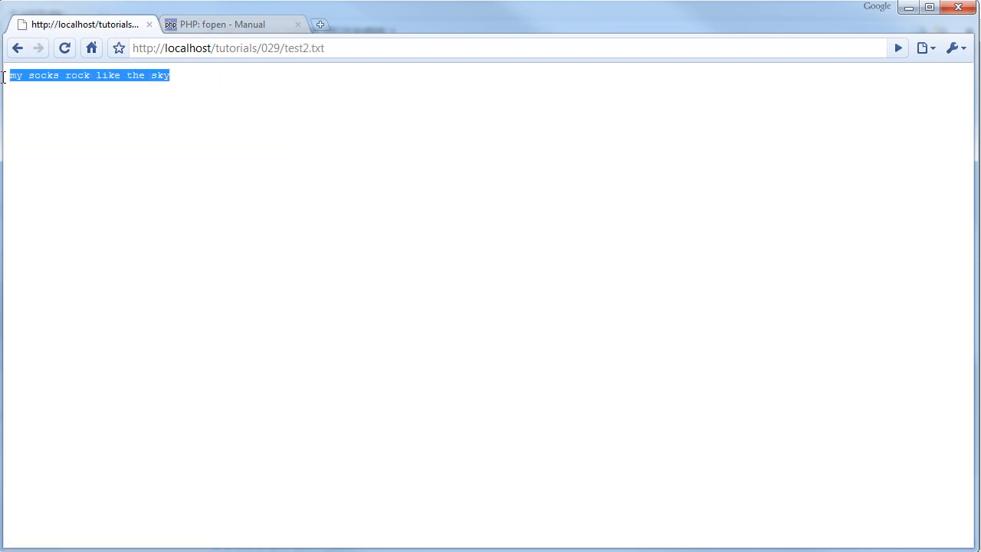
left_click(17, 48)
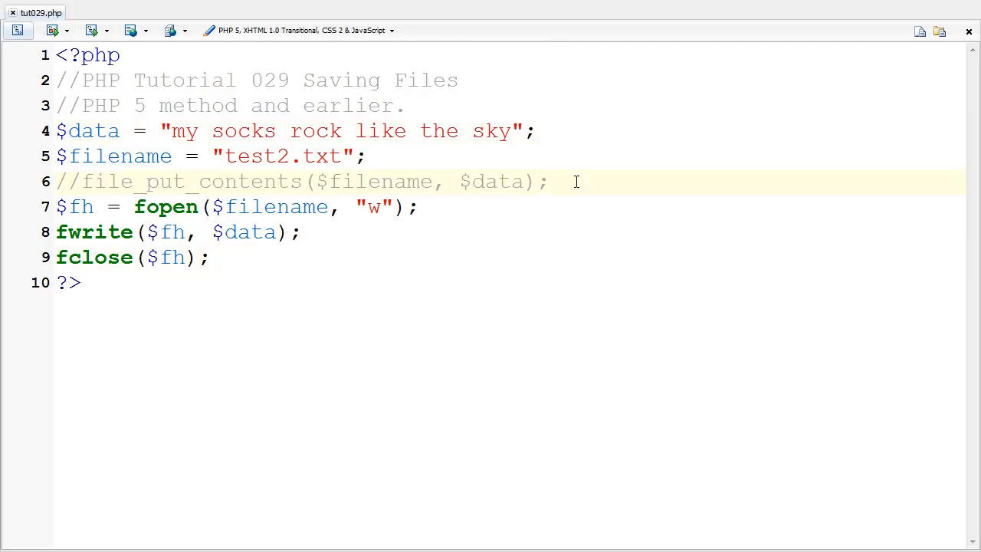
Add a '//in PHP 4 you can ... to save a file' comment above the fopen code.
type("//in P")
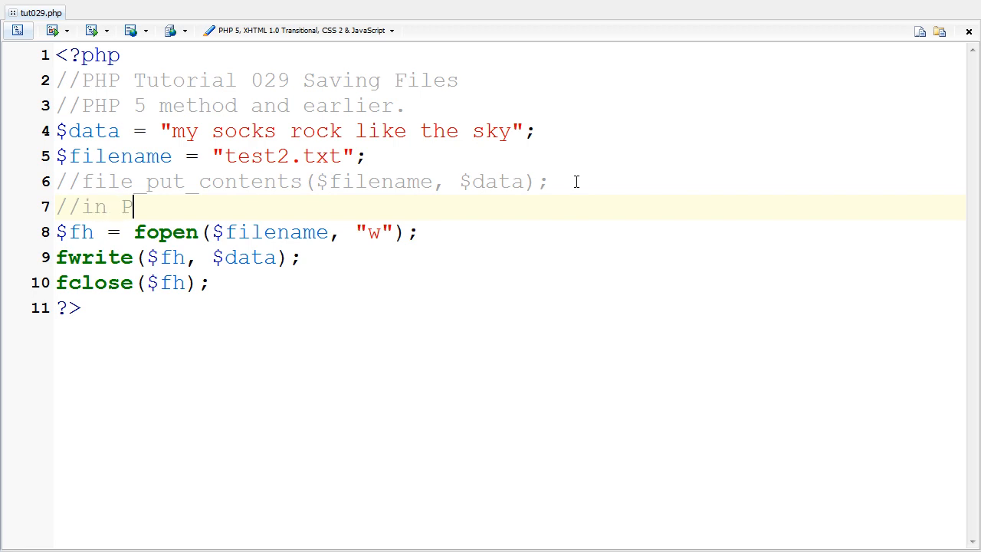
type("HP 4")
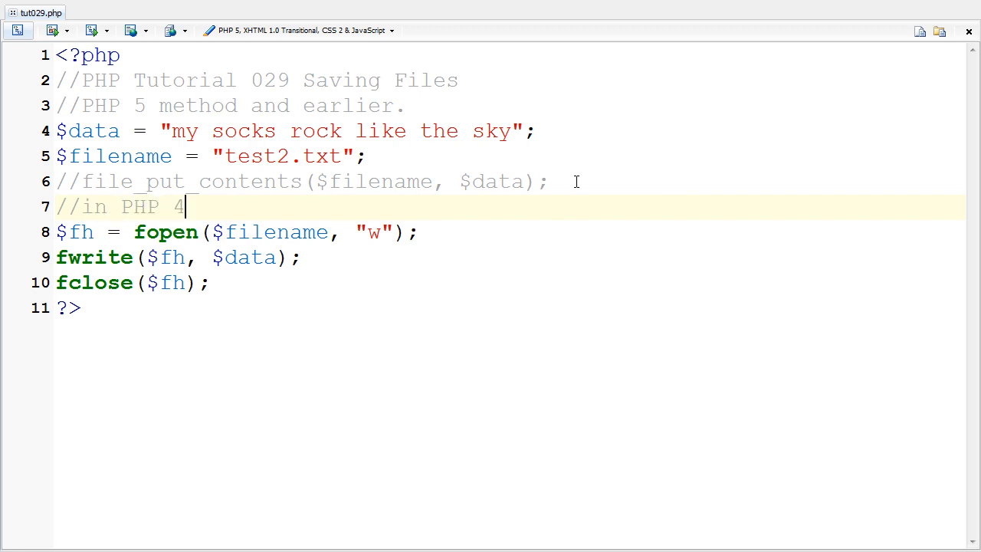
type("you can use the below")
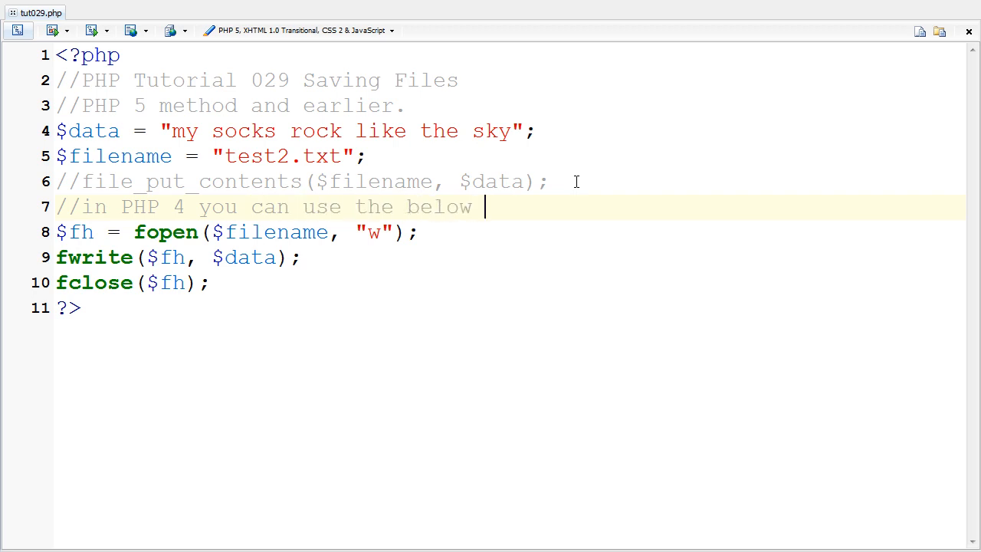
type("to save a file")
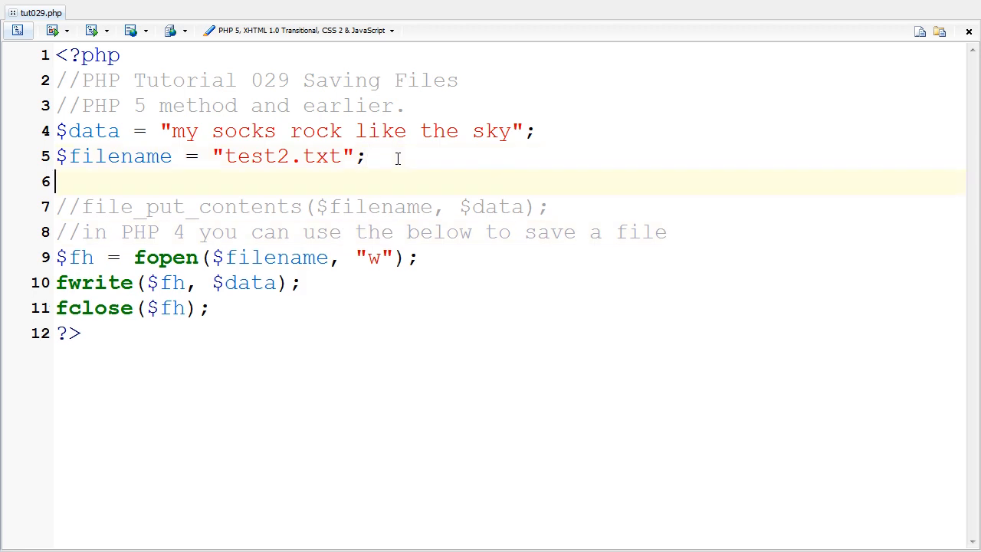
Add a '//in PHP 5 you can use the ... to save a file' comment above file_put_contents.
type("//in PHP")
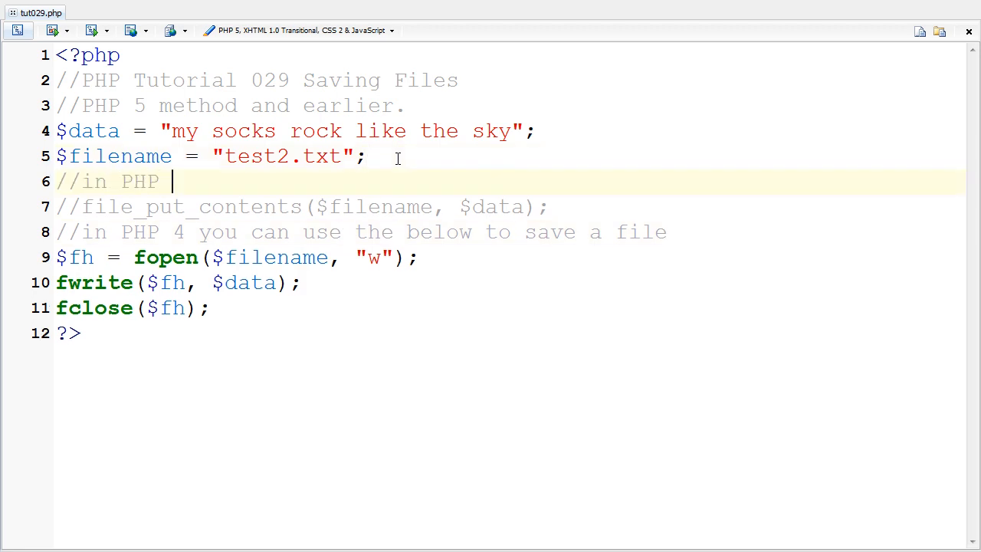
type("5 you c")
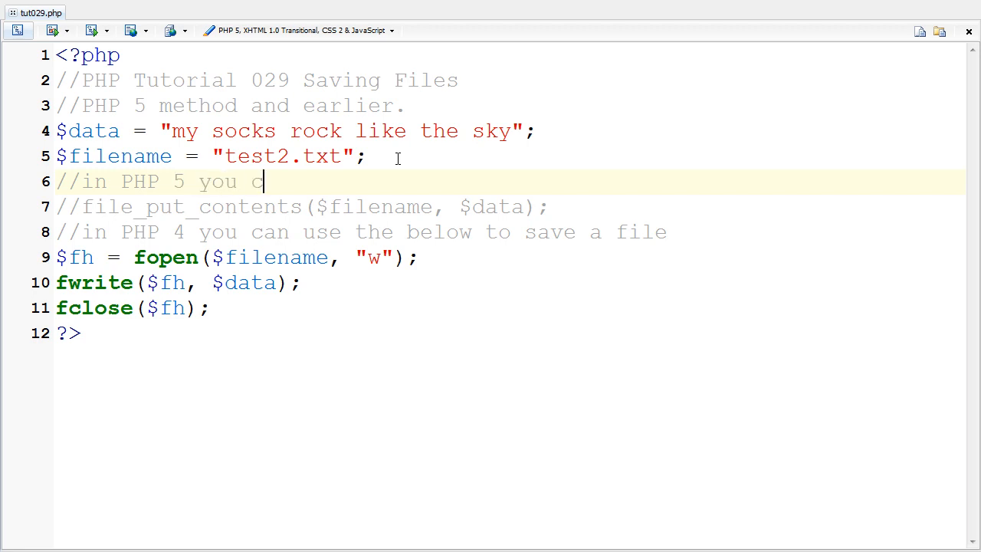
type("an use the below line t")
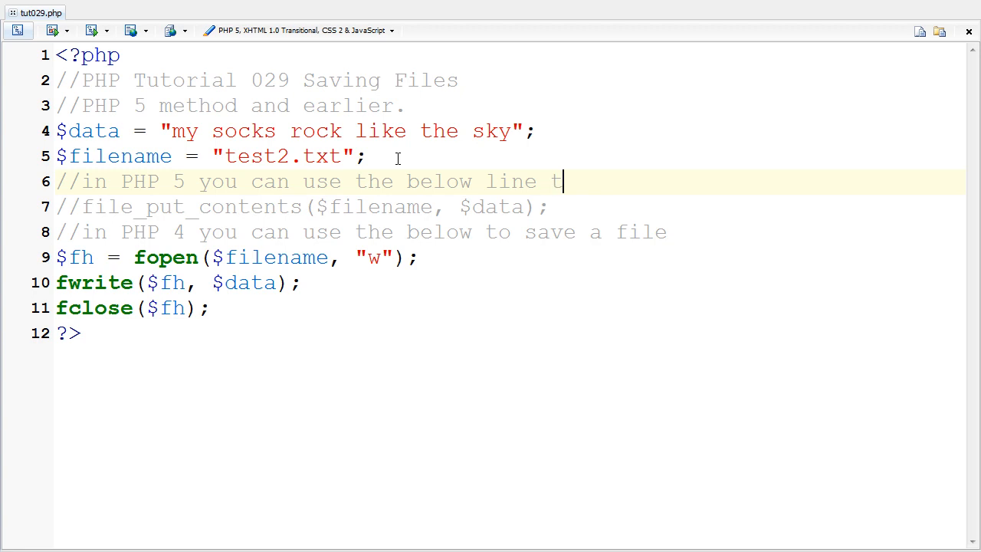
type("o save a file")
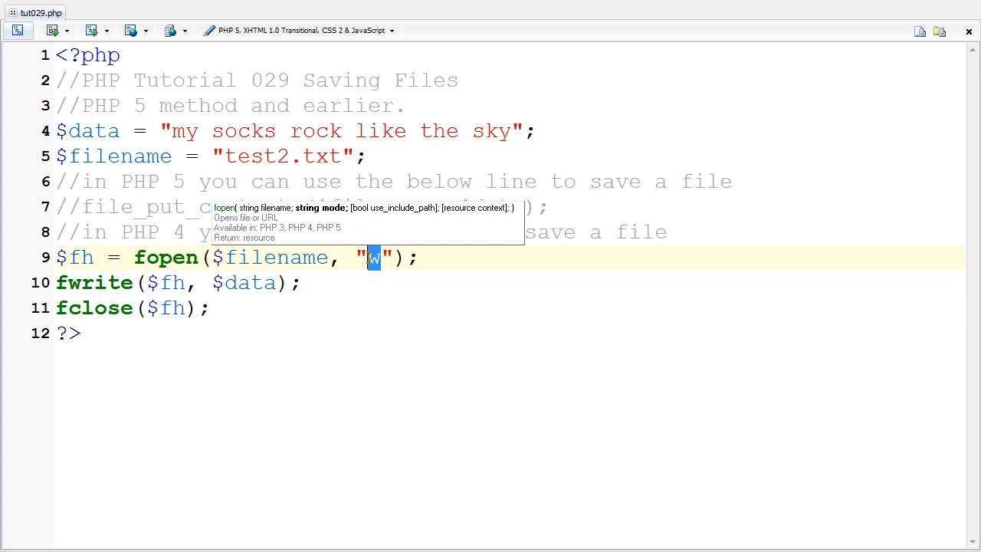
Try adding an fread() line and changing the fopen mode to w+.
left_click(304, 282)
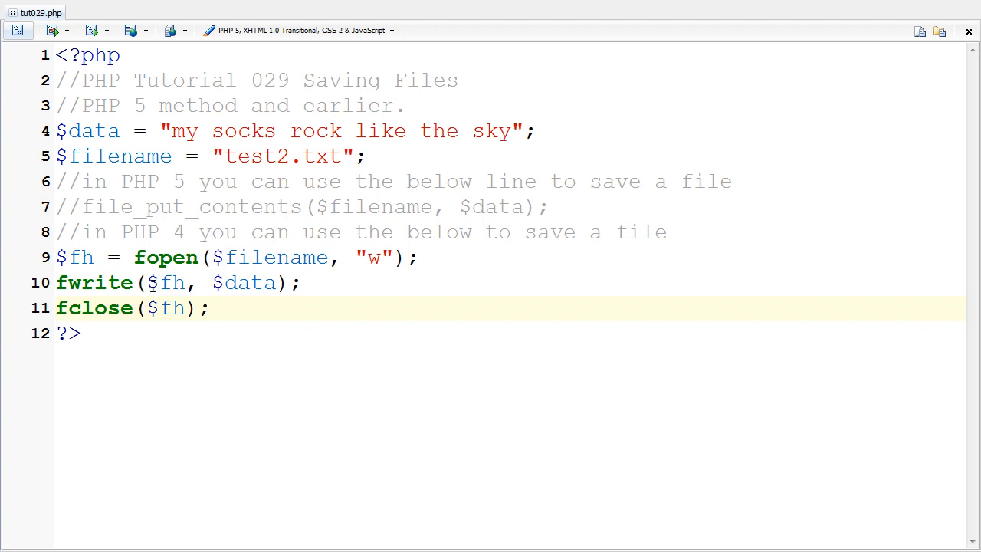
key("Return")
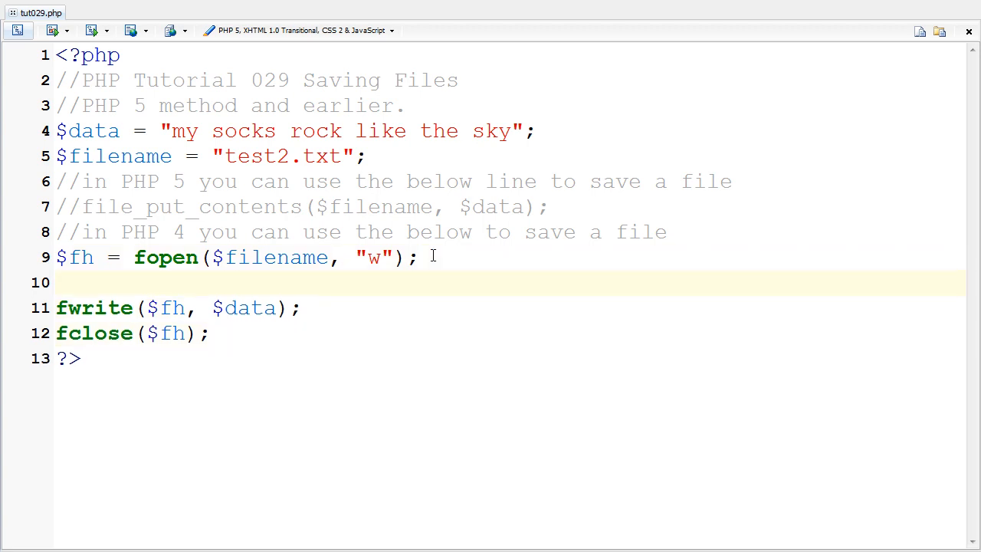
type("frea")
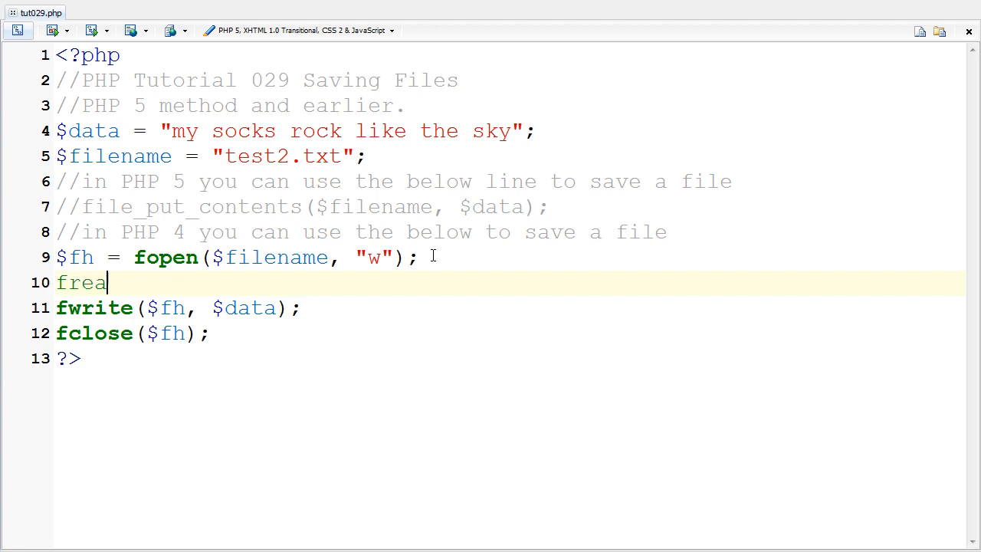
type("d()")
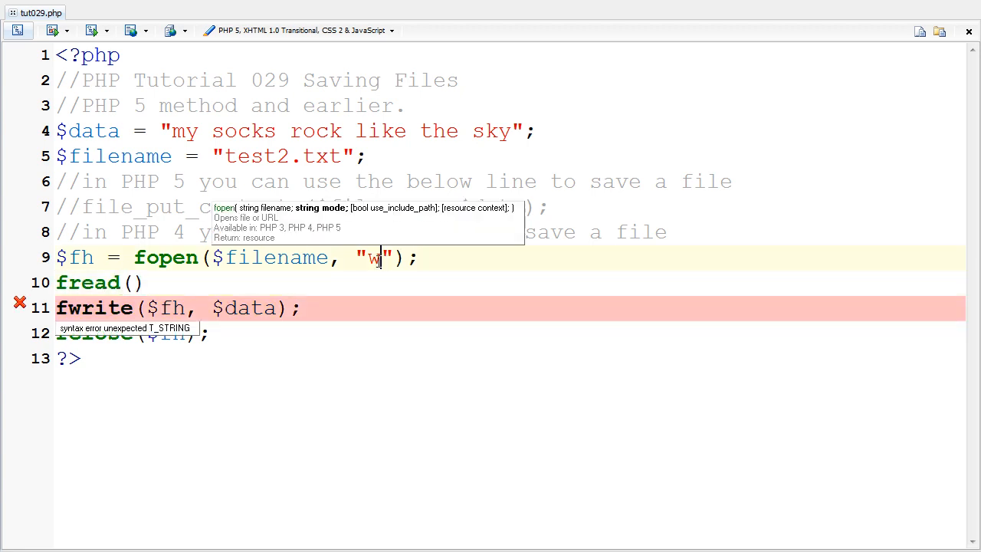
left_click(236, 282)
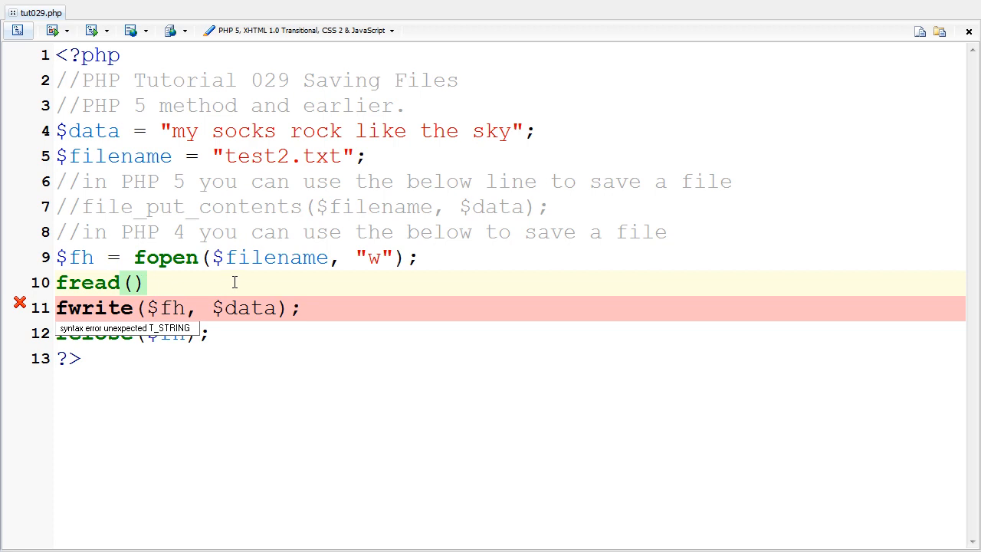
type("+")
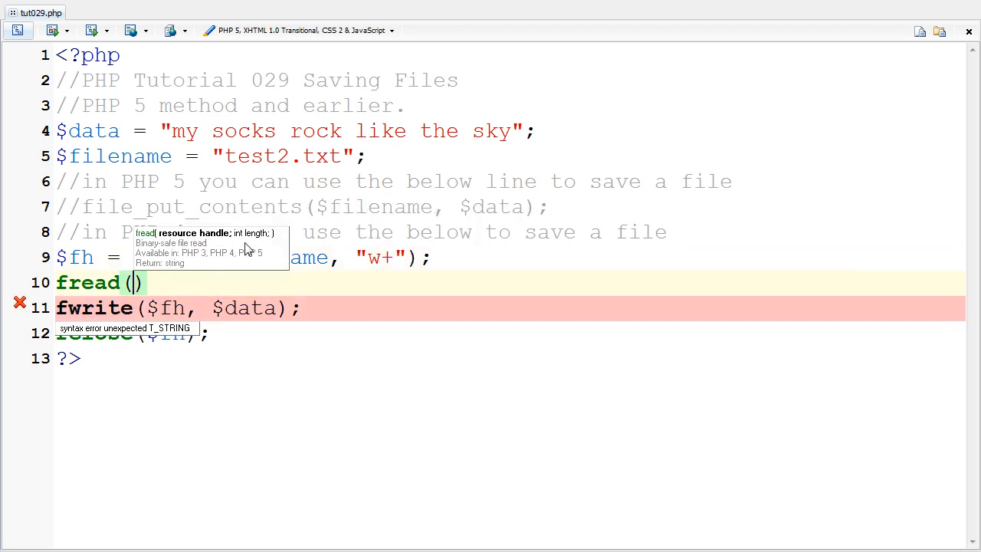
type(",")
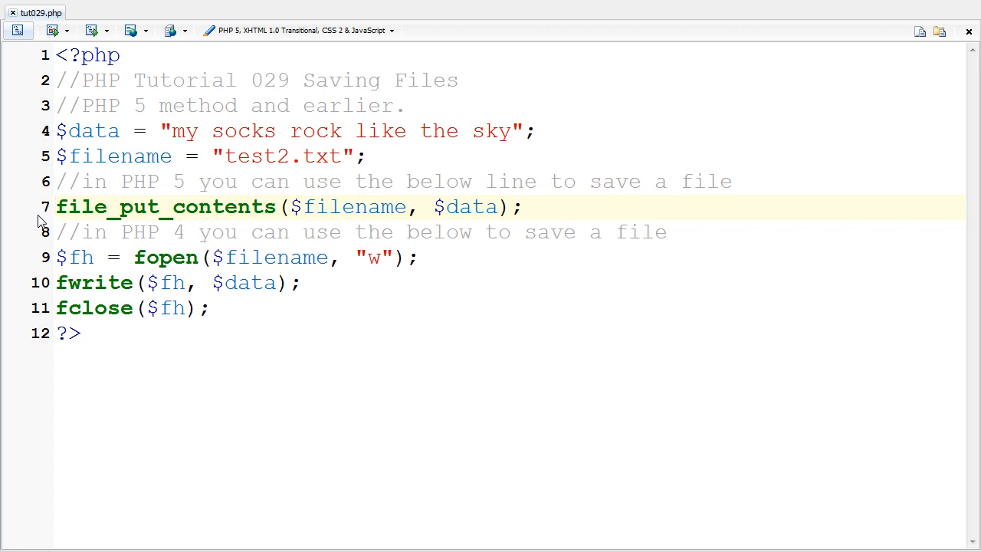
left_click(57, 206)
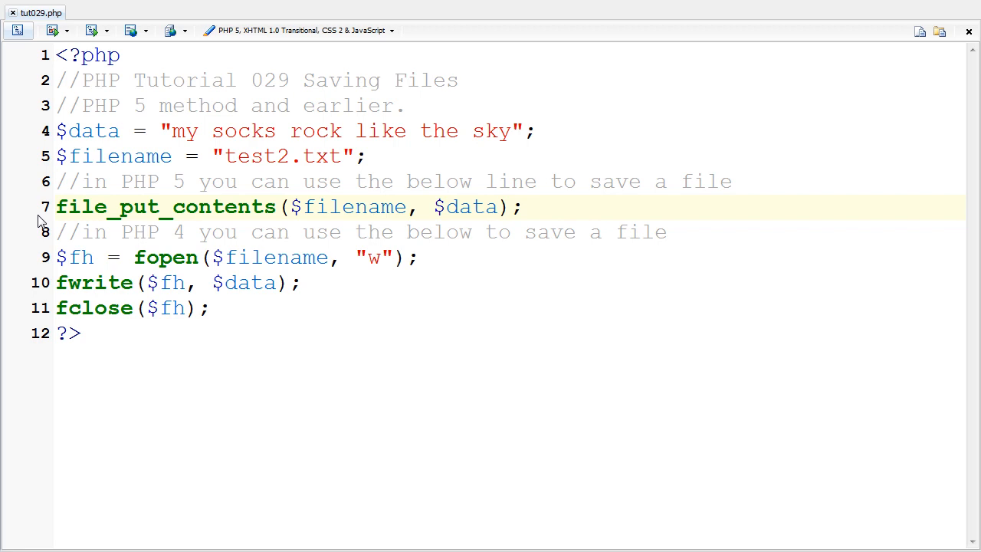
mouse_move(55, 219)
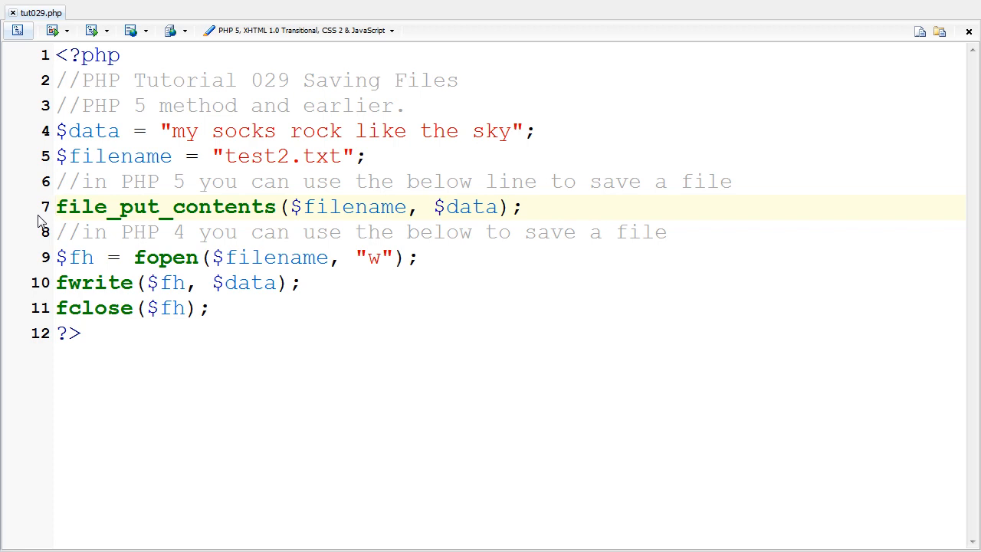
left_click(56, 206)
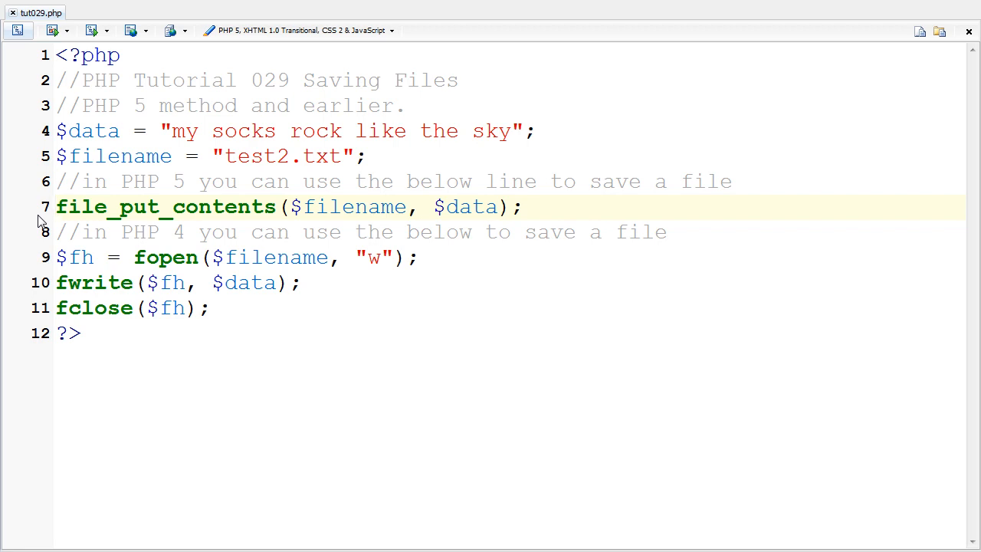
mouse_move(39, 221)
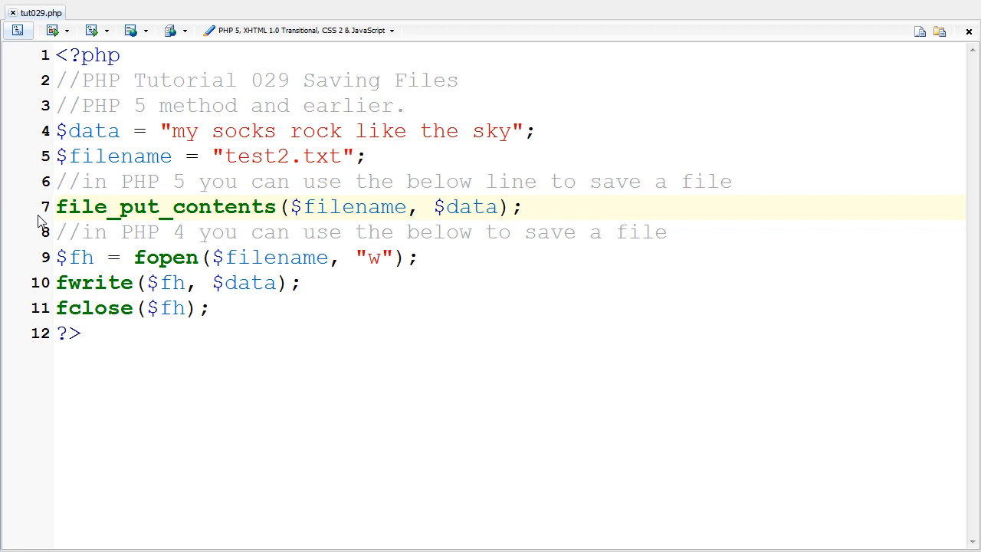